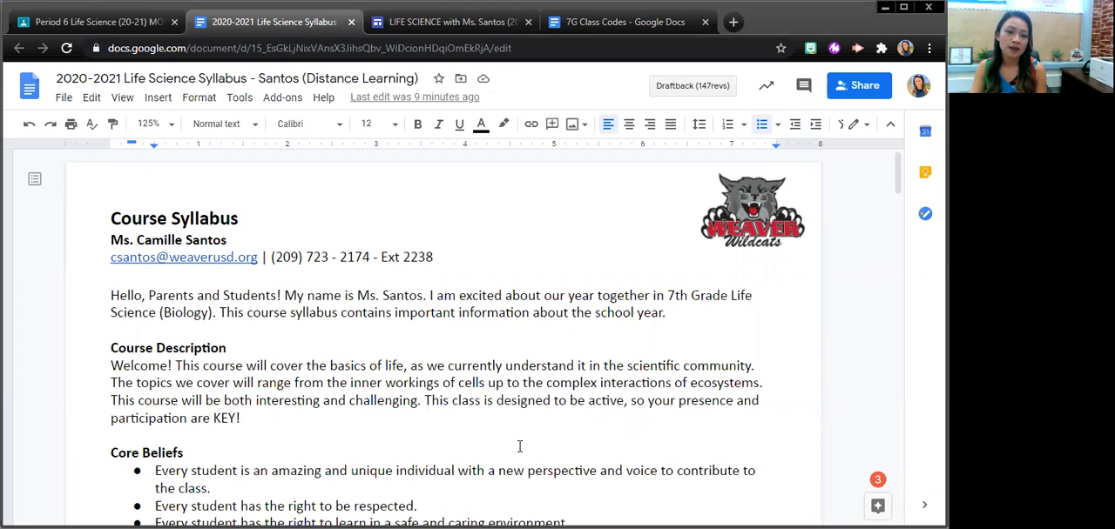
{"action": "mouse_move", "coordinate": [299, 443]}
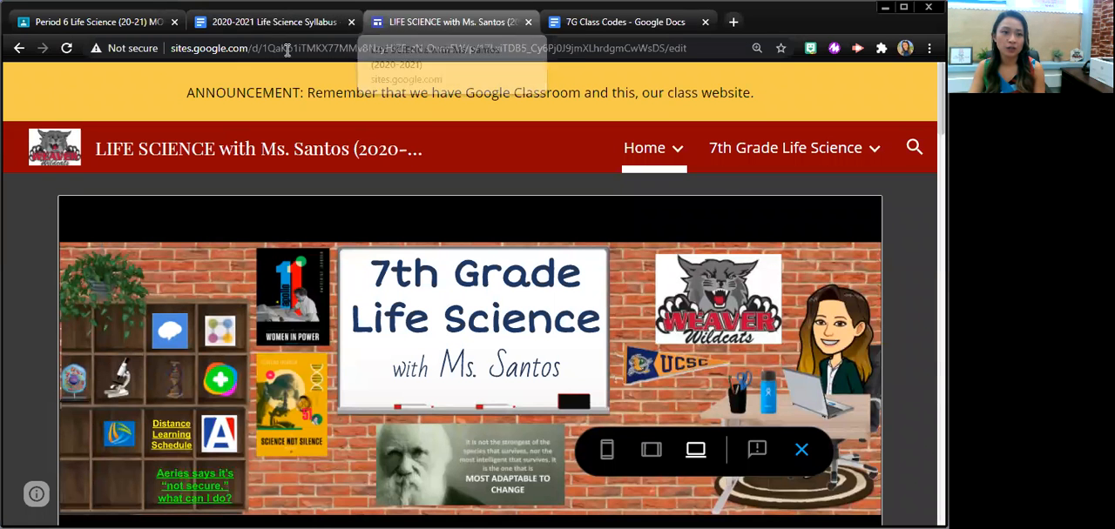
Return to the syllabus doc and scroll past the Course Description to Core Beliefs and Student Expectations.
{"action": "left_click", "coordinate": [275, 20]}
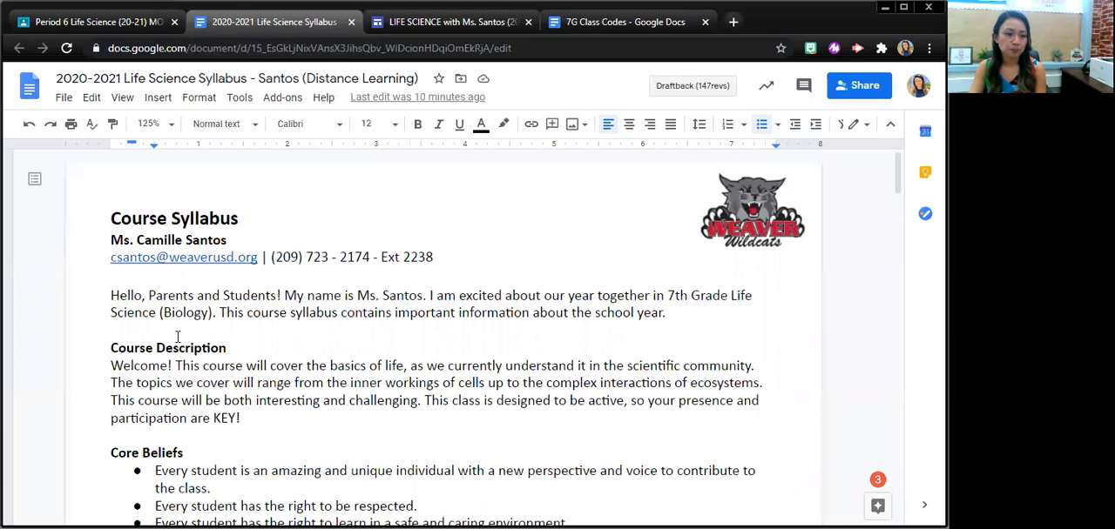
{"action": "scroll", "scroll_direction": "down", "scroll_amount": 3}
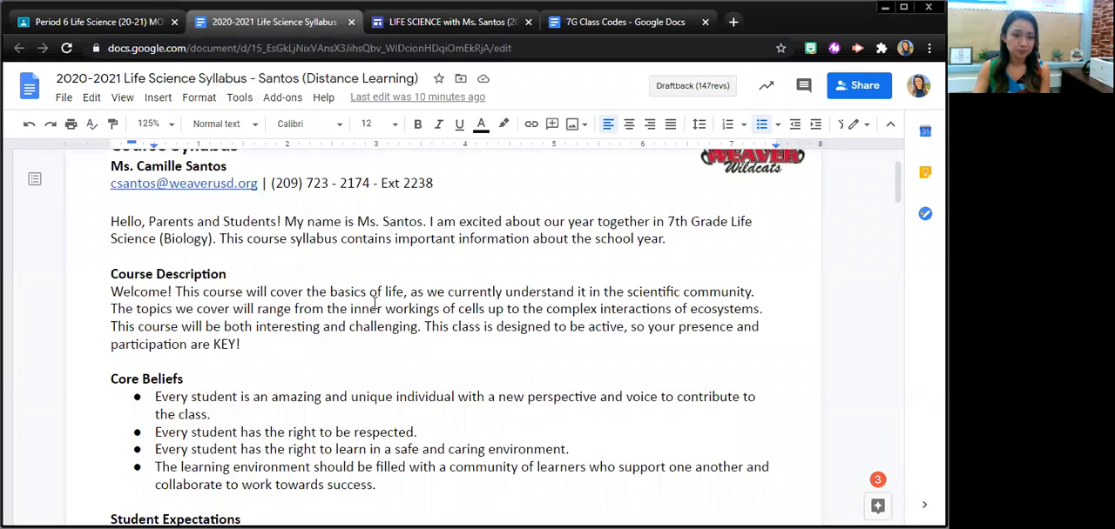
{"action": "scroll", "scroll_direction": "down", "scroll_amount": 3}
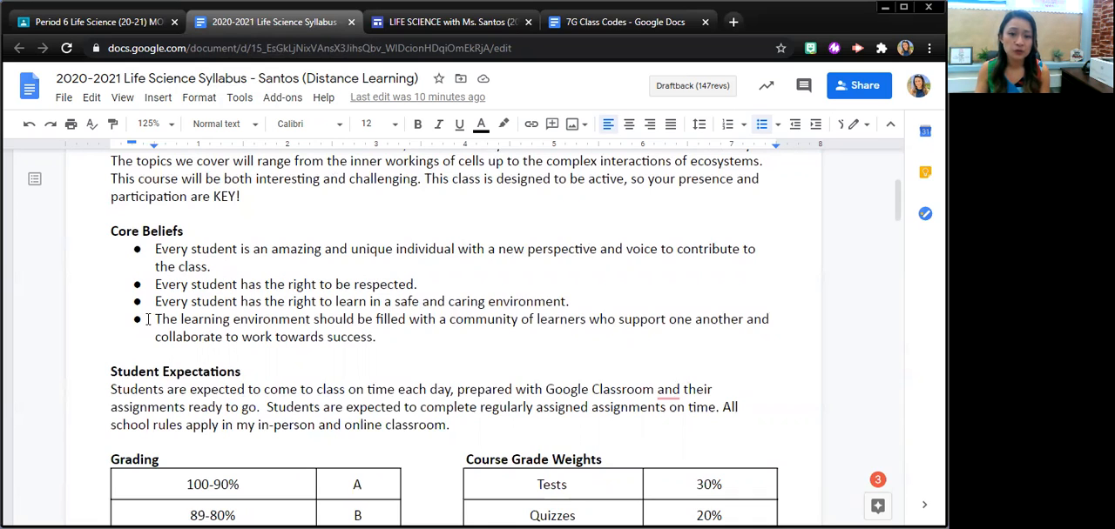
{"action": "mouse_move", "coordinate": [153, 303]}
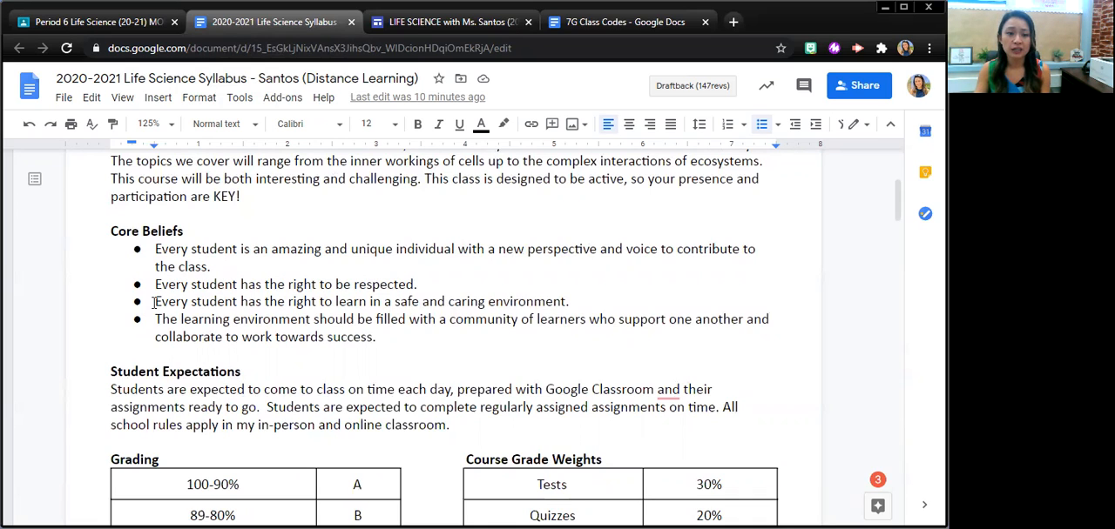
{"action": "scroll", "scroll_direction": "down", "scroll_amount": 3}
{"action": "type", "text": ","}
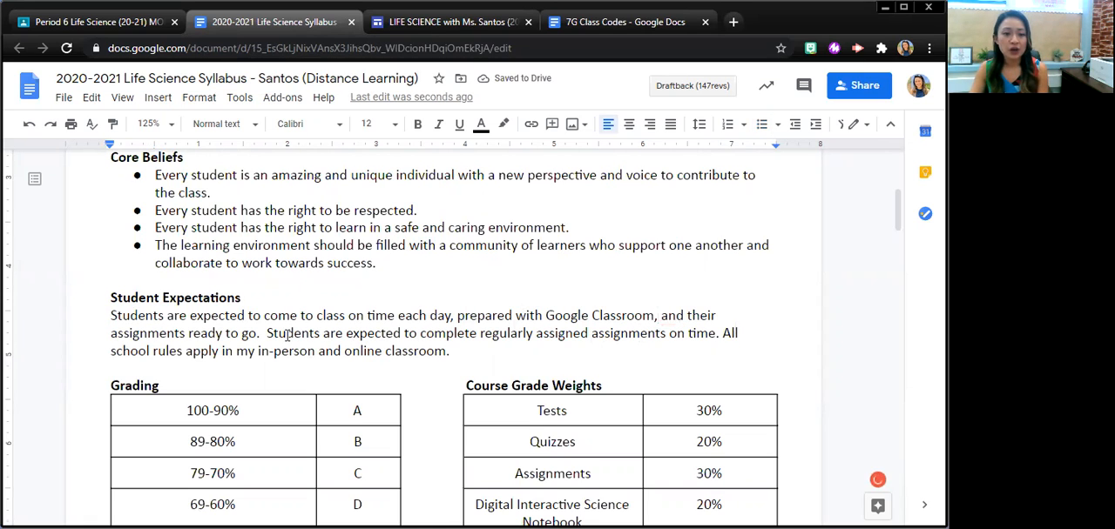
Scroll past the Grading and Course Grade Weights tables to the Homework heading.
{"action": "scroll", "scroll_direction": "down", "scroll_amount": 3}
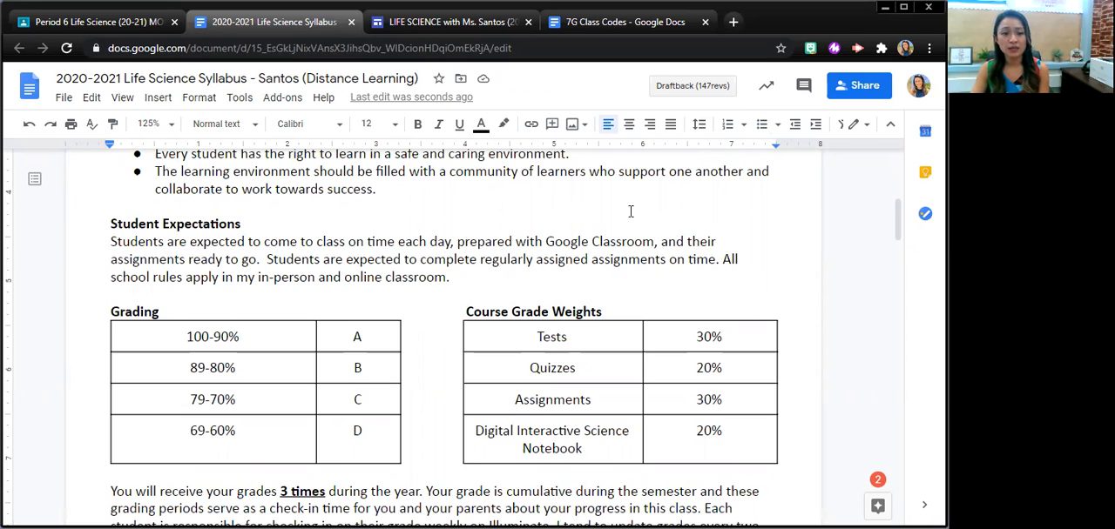
{"action": "scroll", "scroll_direction": "down", "scroll_amount": 3}
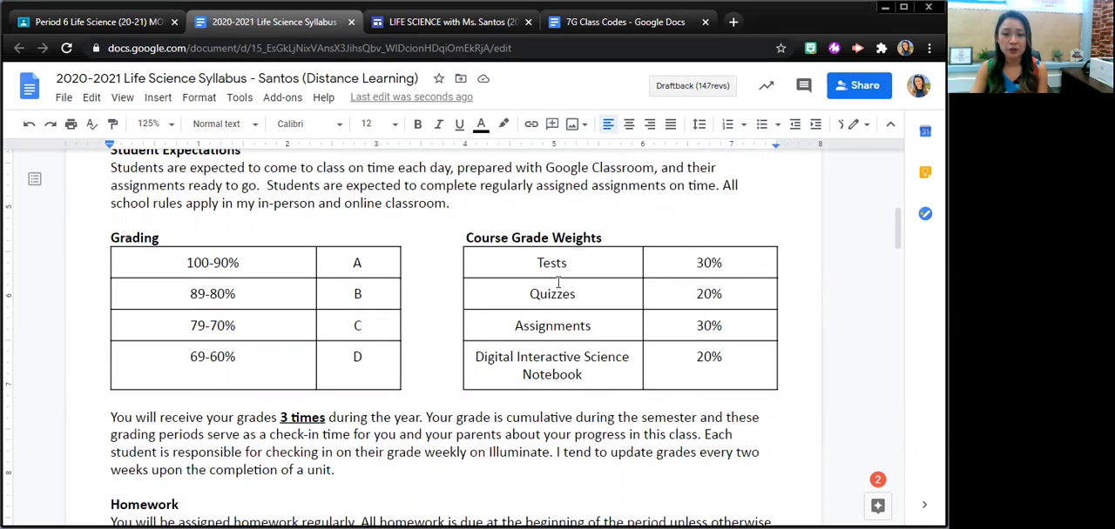
{"action": "mouse_move", "coordinate": [686, 387]}
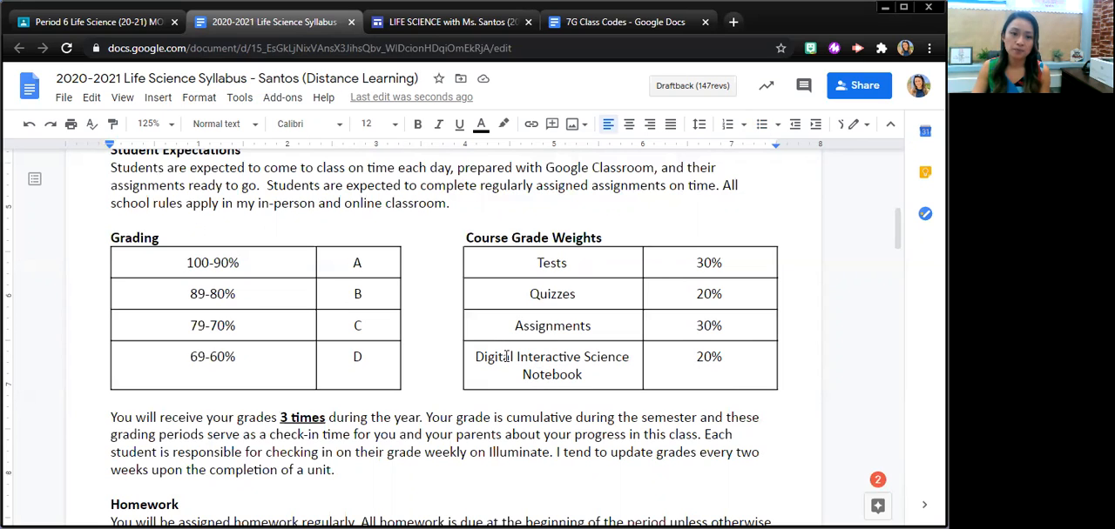
{"action": "scroll", "scroll_direction": "down", "scroll_amount": 3}
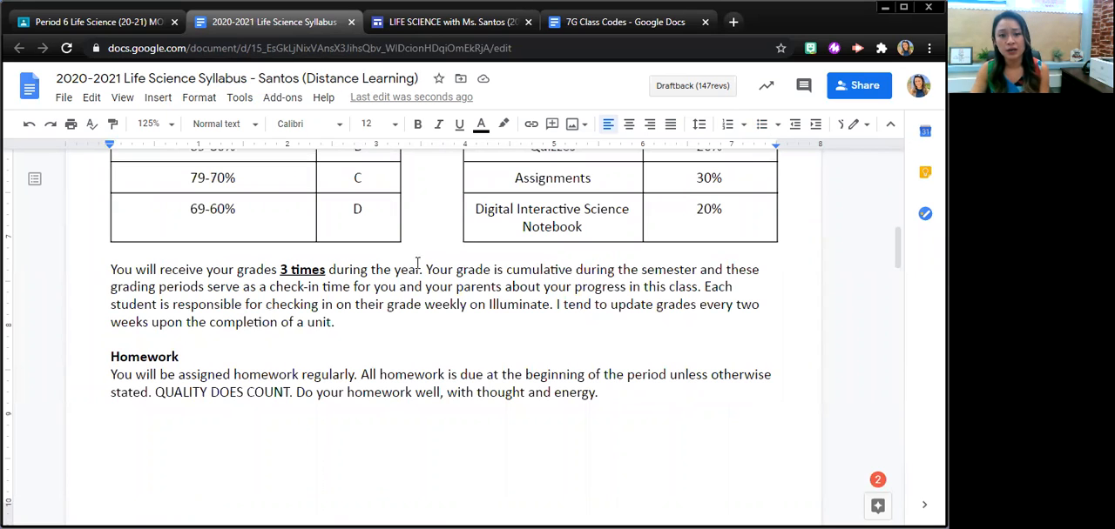
Scroll to the next page showing the Late Work policy and the start of Tests.
{"action": "scroll", "scroll_direction": "down", "scroll_amount": 3}
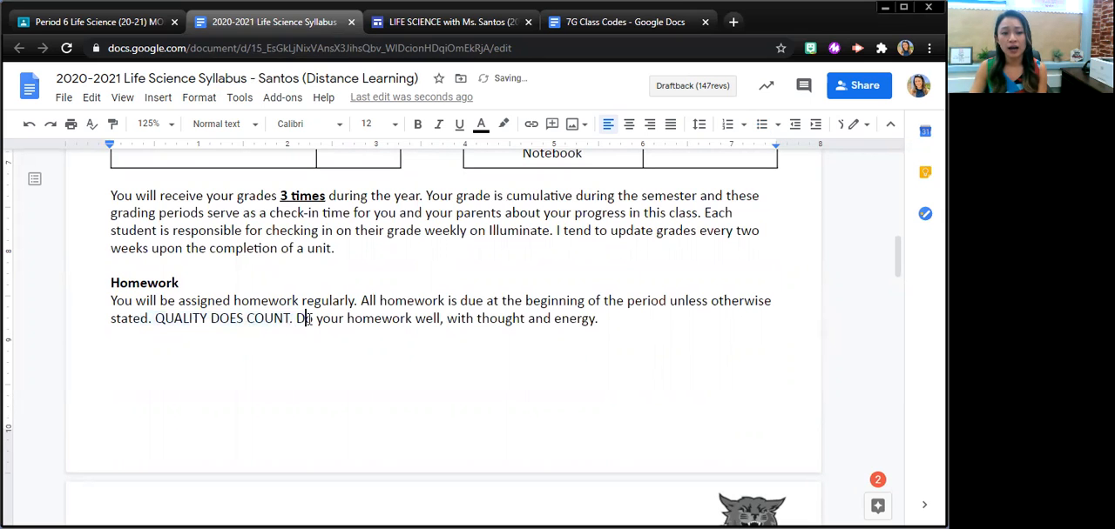
{"action": "scroll", "scroll_direction": "down", "scroll_amount": 3}
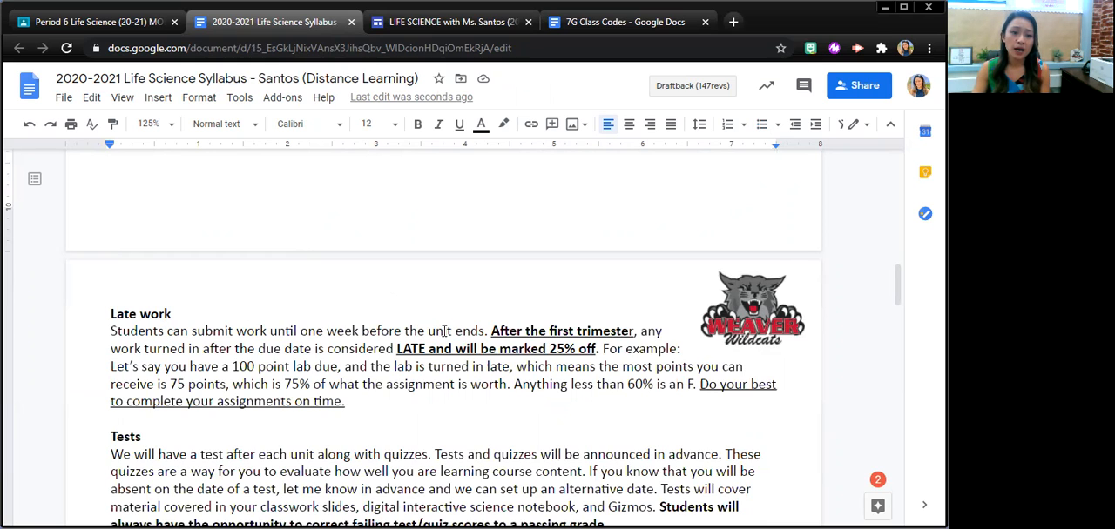
{"action": "left_click_drag", "start_coordinate": [193, 331], "coordinate": [456, 331]}
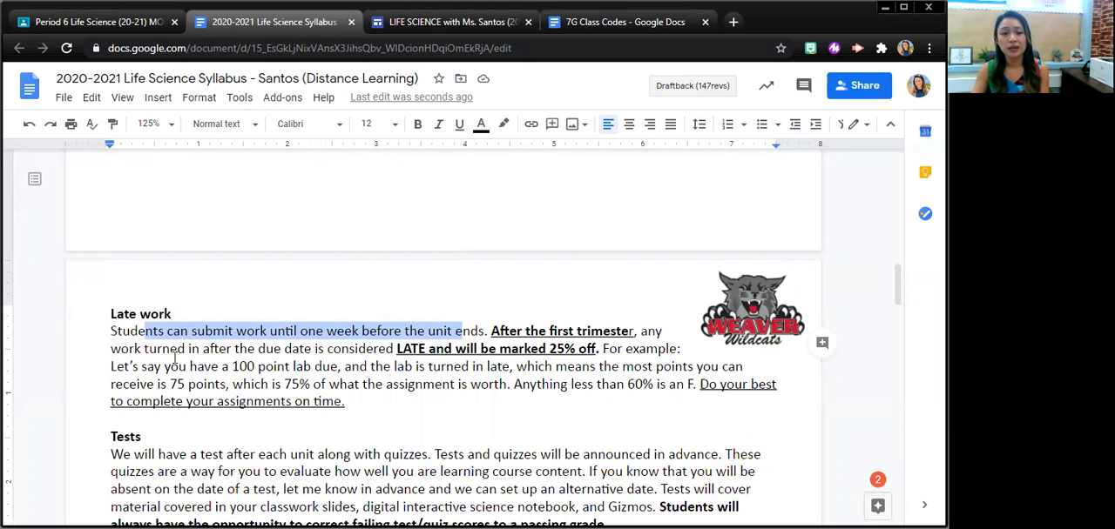
{"action": "left_click", "coordinate": [432, 348]}
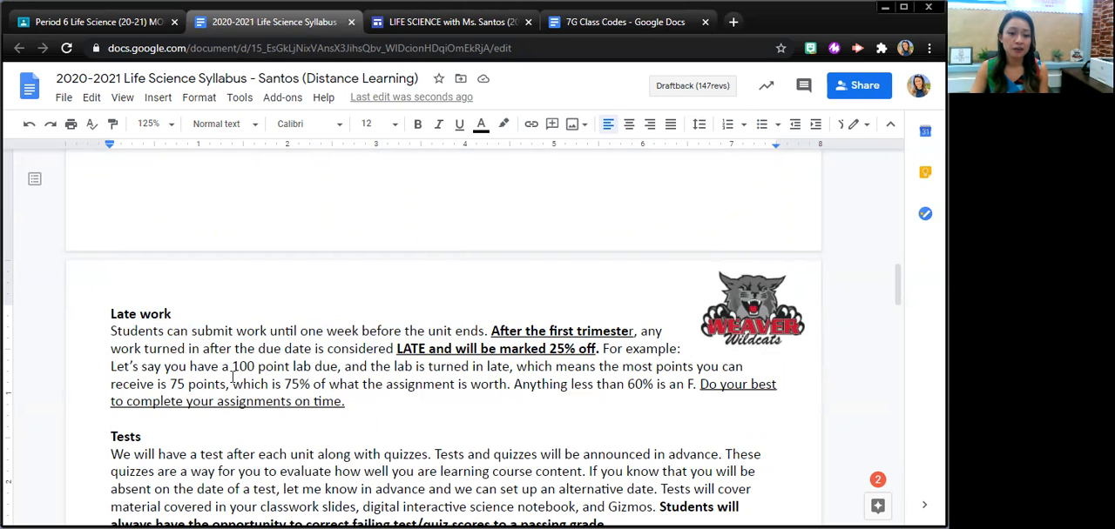
{"action": "scroll", "scroll_direction": "down", "scroll_amount": 3}
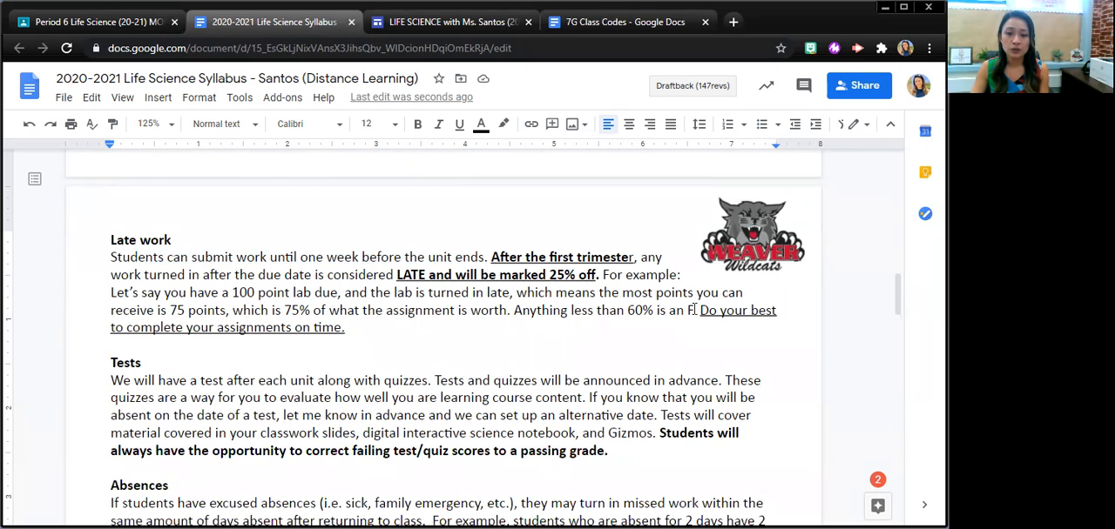
{"action": "left_click_drag", "start_coordinate": [676, 310], "coordinate": [775, 310]}
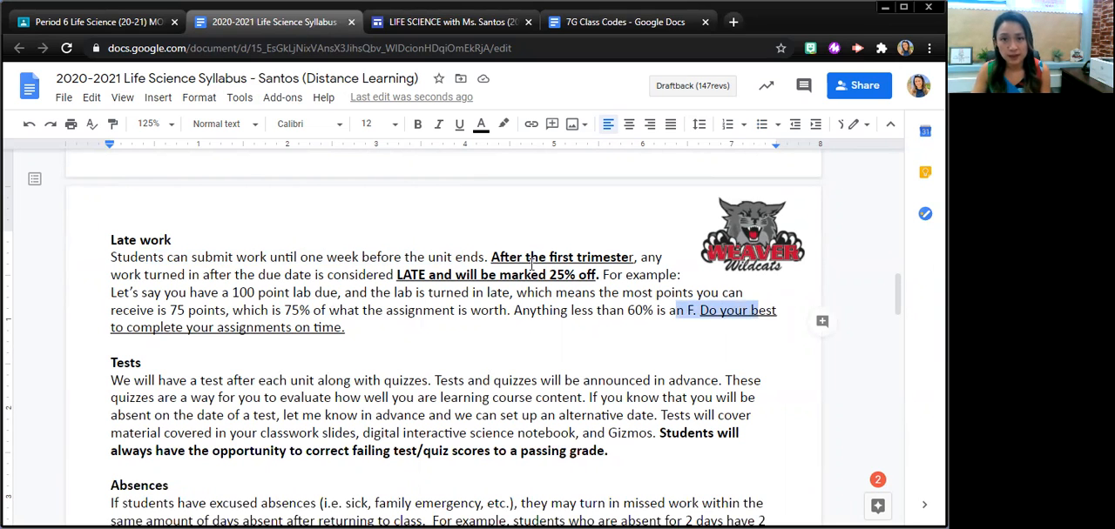
Scroll through Tests to the Absences, Honesty Policy and Tips for Success sections.
{"action": "scroll", "scroll_direction": "down", "scroll_amount": 3}
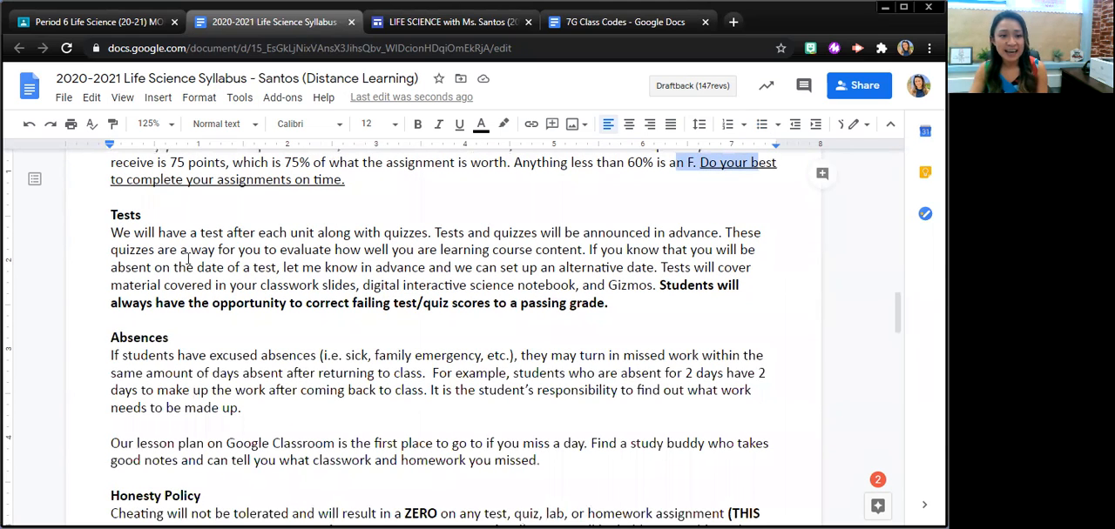
{"action": "mouse_move", "coordinate": [432, 271]}
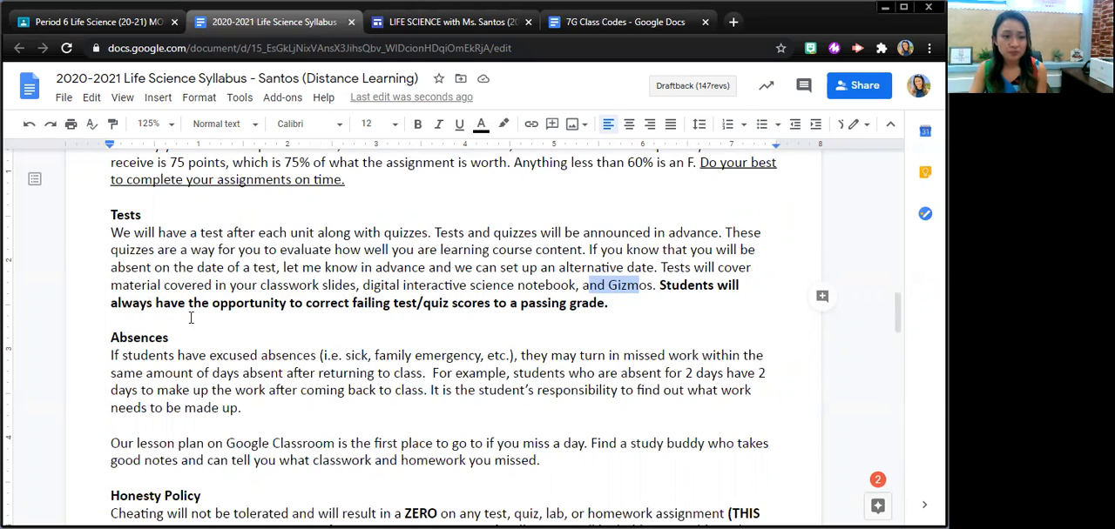
{"action": "scroll", "scroll_direction": "down", "scroll_amount": 3}
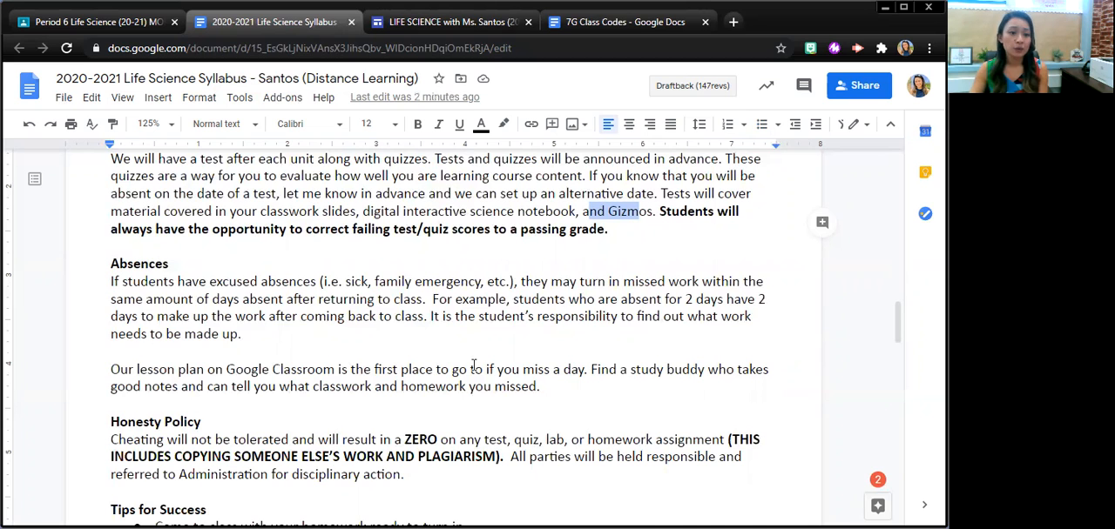
{"action": "mouse_move", "coordinate": [258, 317]}
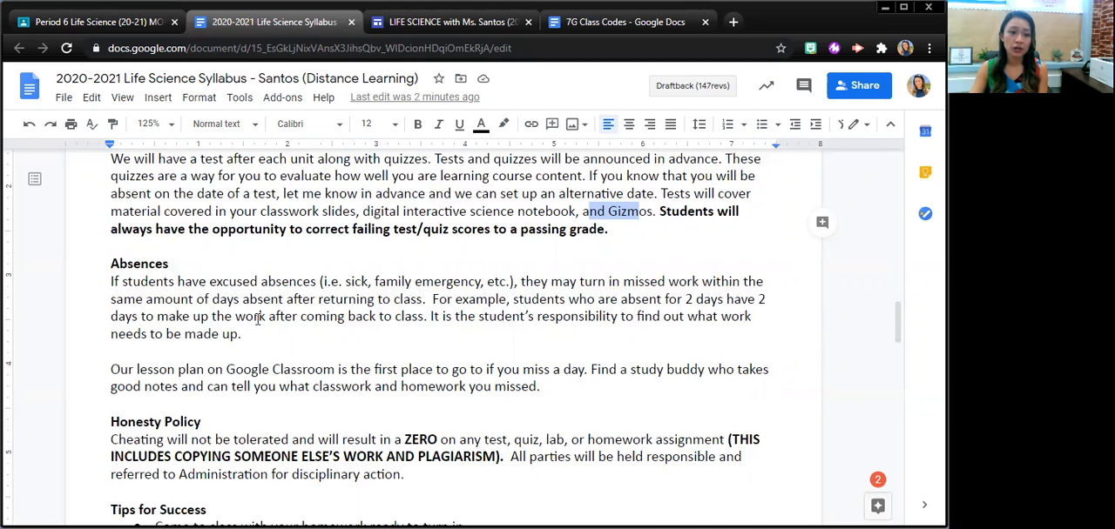
{"action": "scroll", "scroll_direction": "down", "scroll_amount": 3}
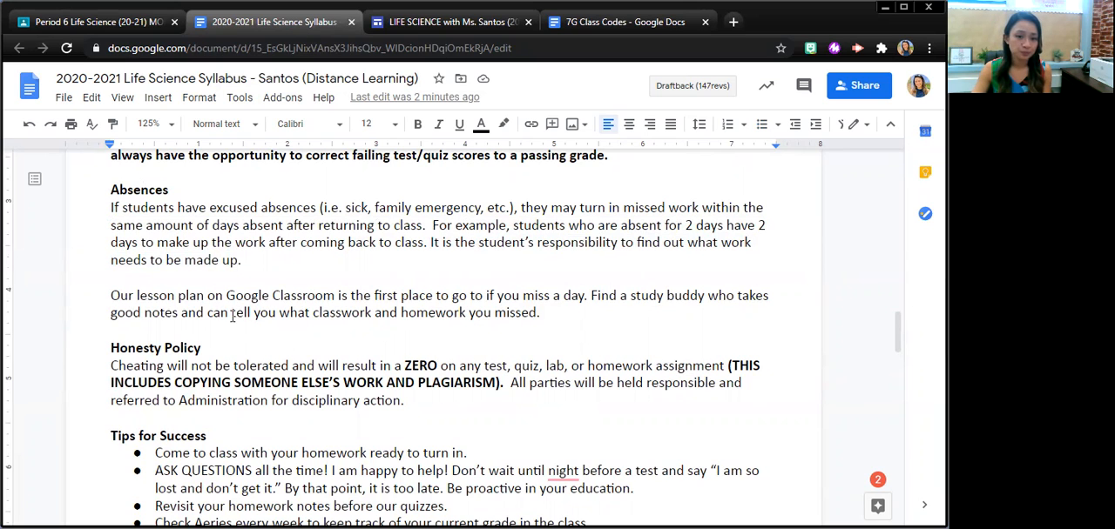
Add "the" before "night" in the Tips for Success bullet, then switch to the Period 6 class.
{"action": "scroll", "scroll_direction": "down", "scroll_amount": 3}
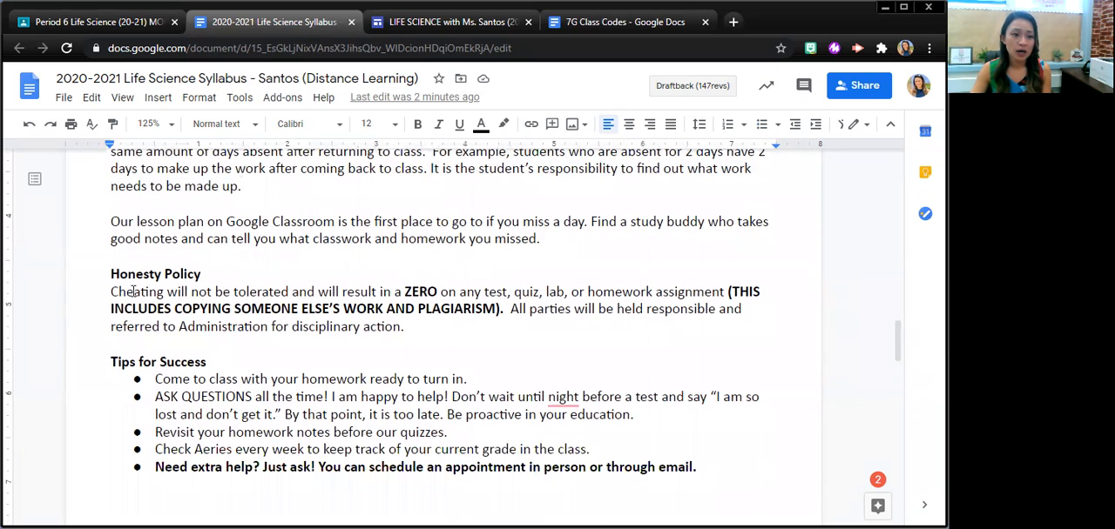
{"action": "left_click_drag", "start_coordinate": [111, 293], "coordinate": [498, 293]}
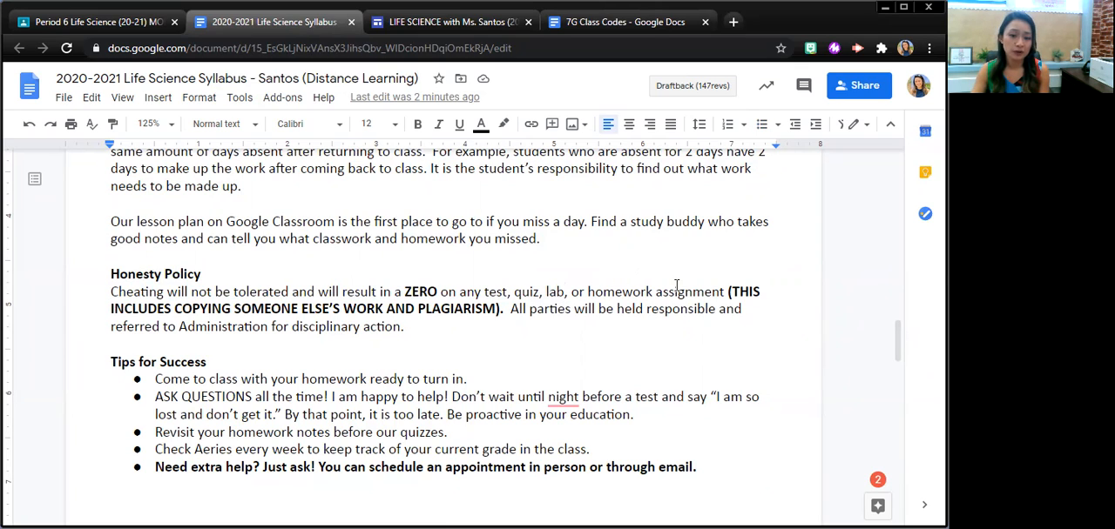
{"action": "mouse_move", "coordinate": [592, 230]}
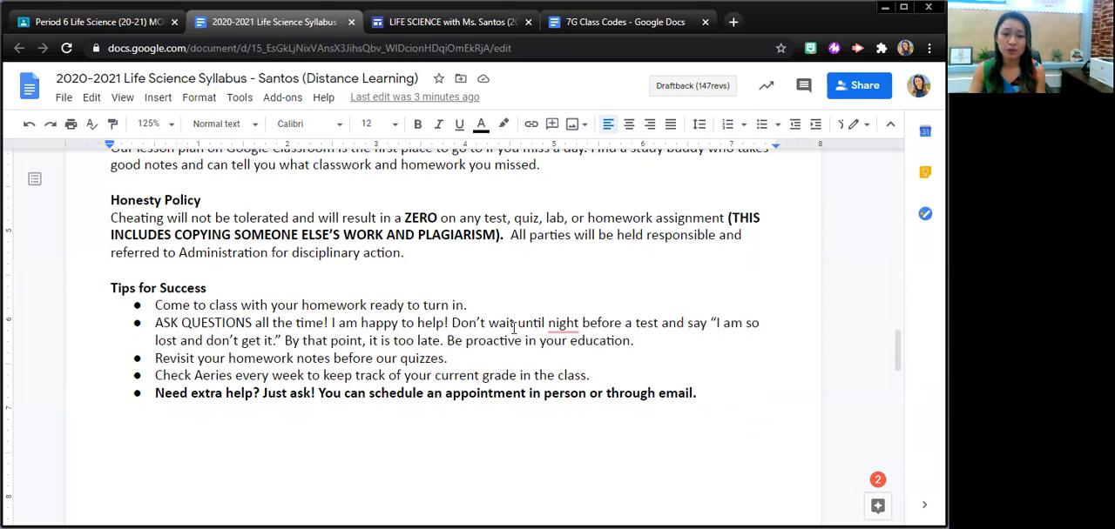
{"action": "left_click", "coordinate": [562, 322]}
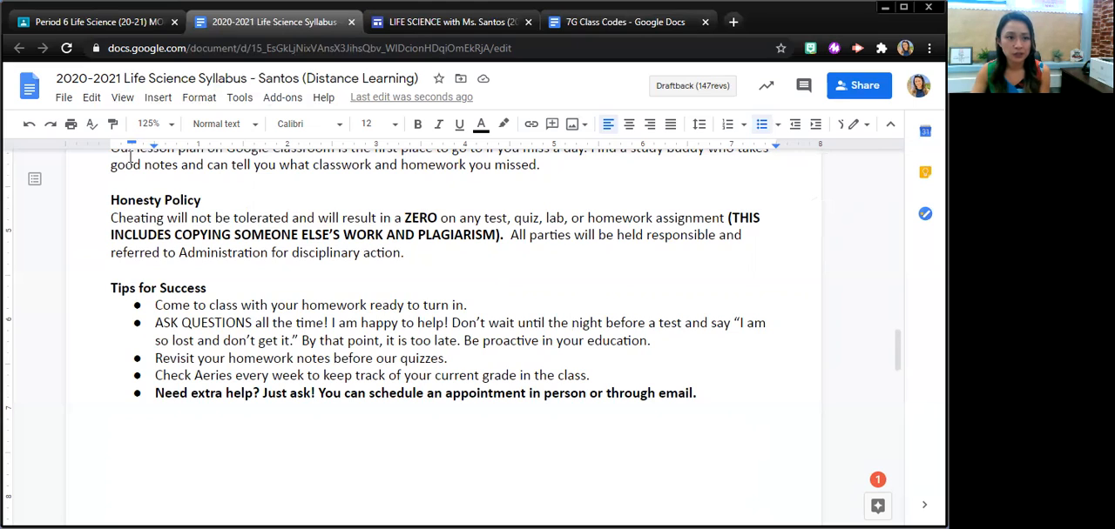
{"action": "mouse_move", "coordinate": [317, 296]}
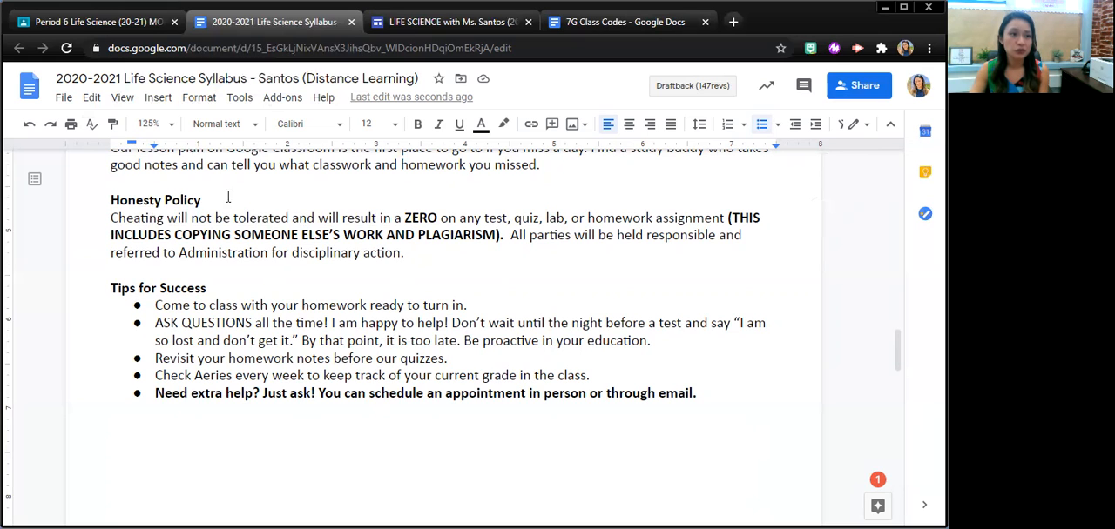
{"action": "left_click", "coordinate": [94, 21]}
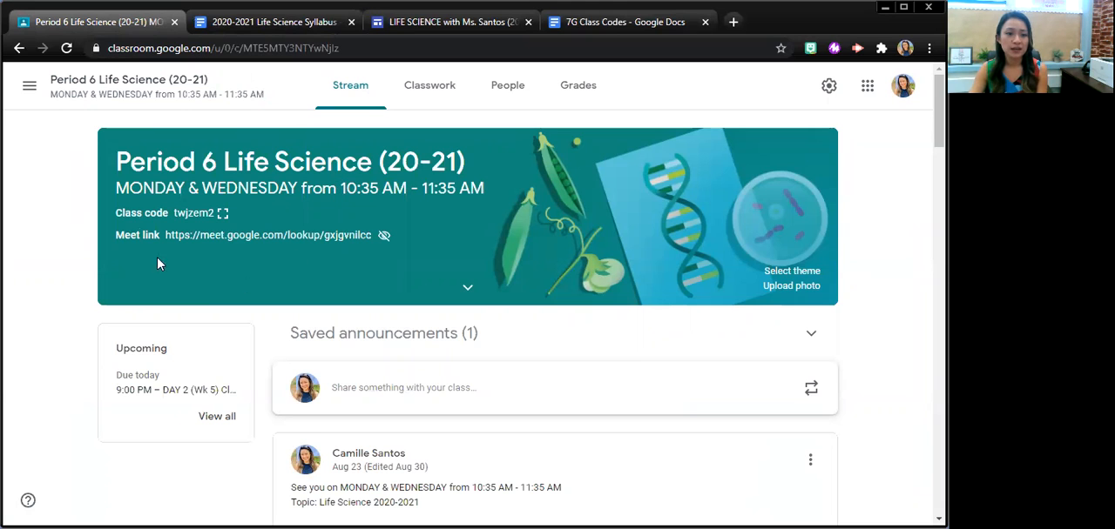
{"action": "mouse_move", "coordinate": [404, 317]}
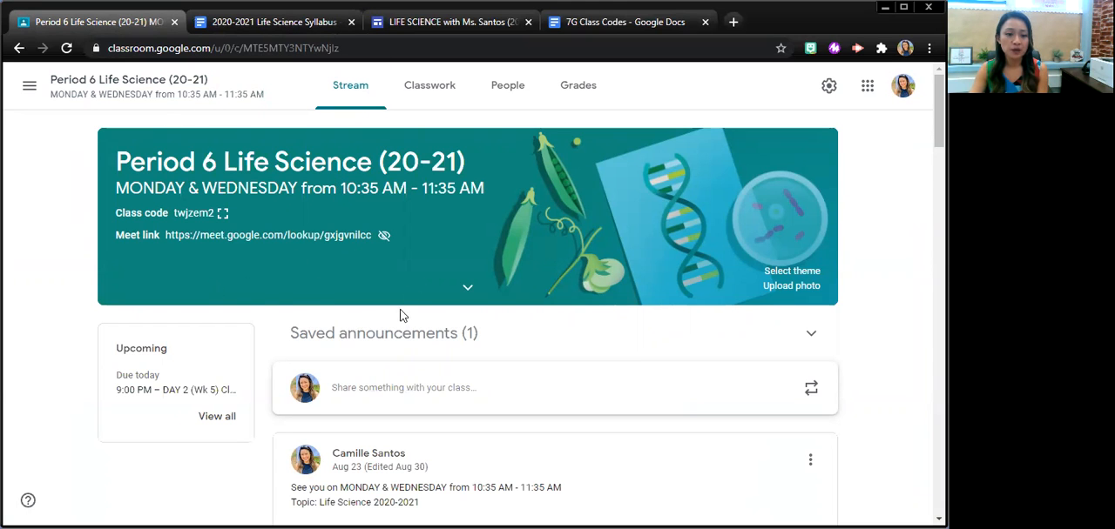
Scroll through the Period 6 Stream posts, then go to the Classwork page.
{"action": "scroll", "scroll_direction": "down", "scroll_amount": 3}
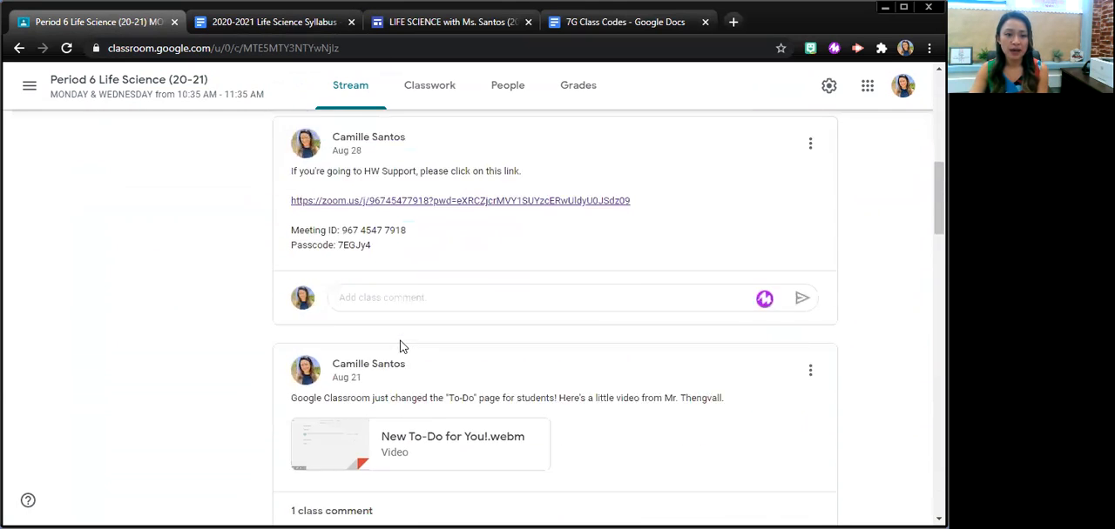
{"action": "scroll", "scroll_direction": "down", "scroll_amount": 3}
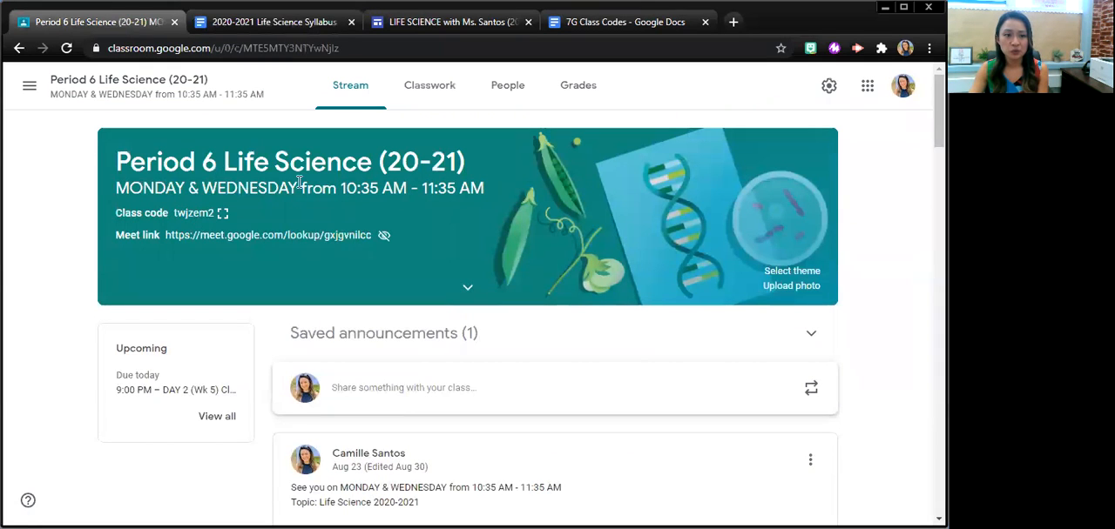
{"action": "mouse_move", "coordinate": [411, 112]}
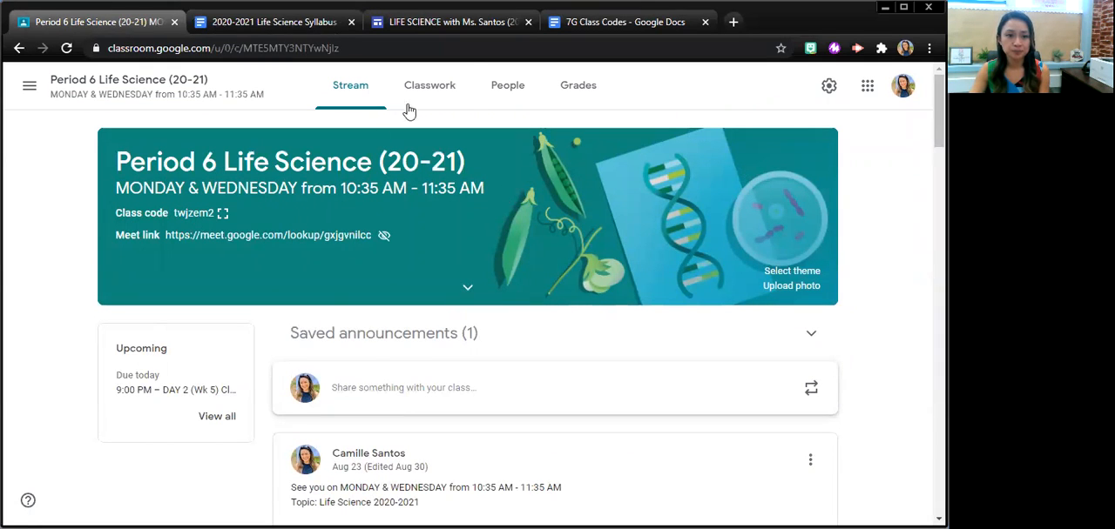
{"action": "left_click", "coordinate": [429, 84]}
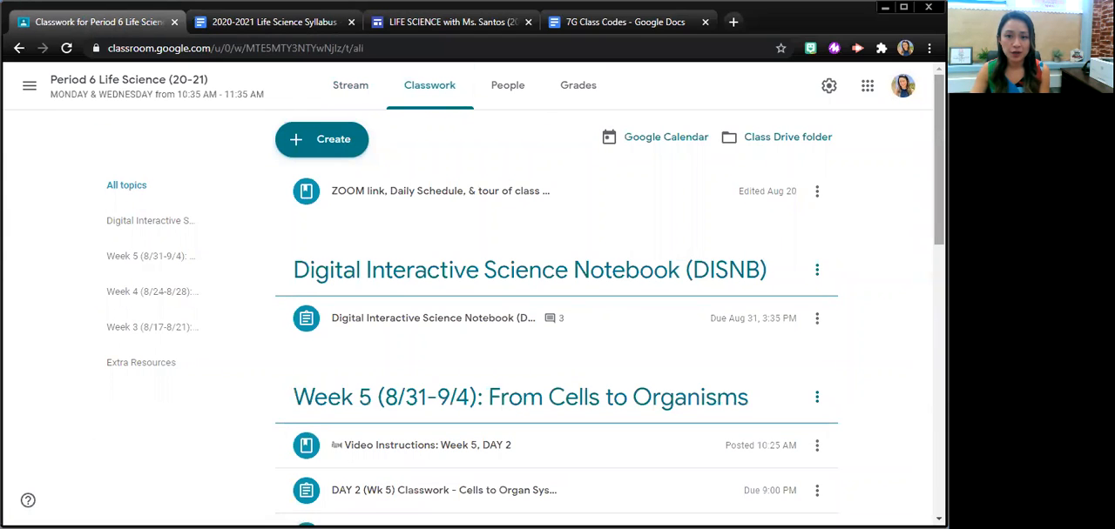
Scroll through the weekly Classwork topics down to the Extra Resources topic.
{"action": "scroll", "scroll_direction": "down", "scroll_amount": 3}
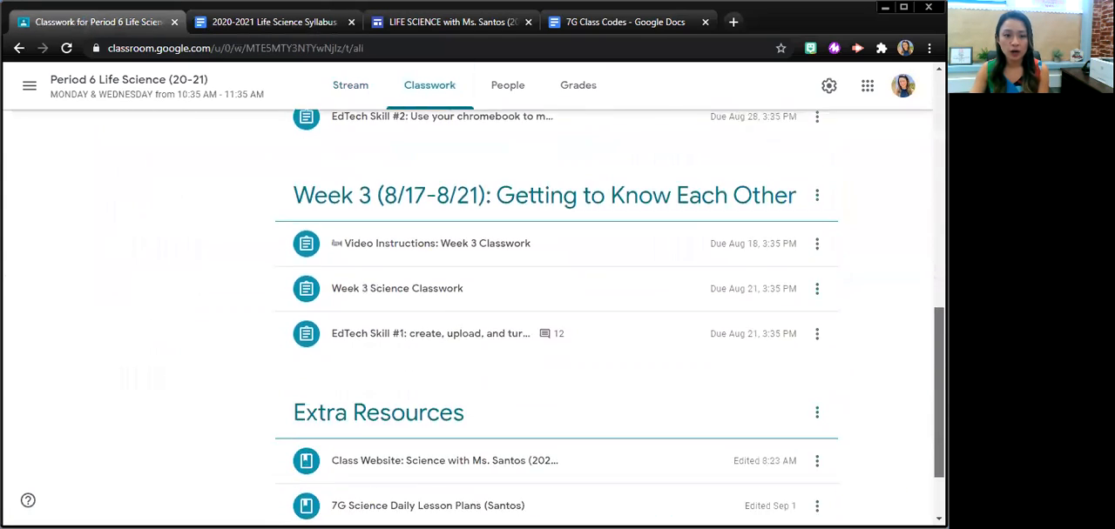
{"action": "scroll", "scroll_direction": "up", "scroll_amount": 3}
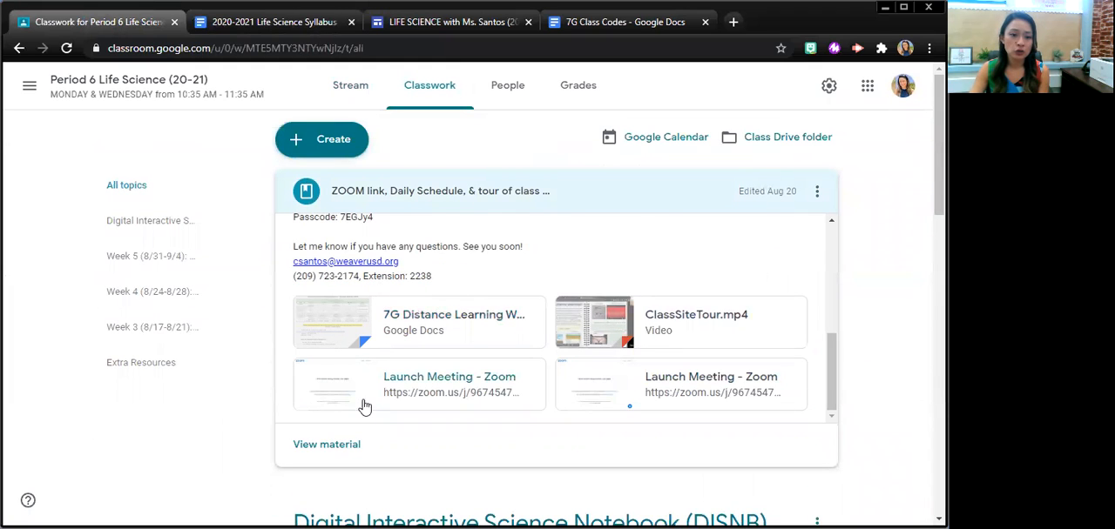
{"action": "scroll", "scroll_direction": "down", "scroll_amount": 3}
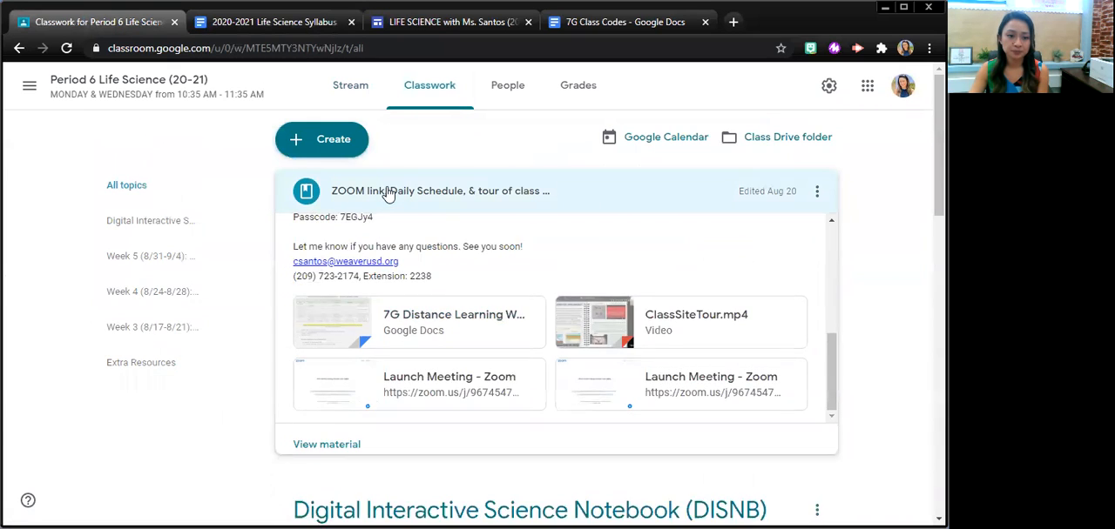
{"action": "scroll", "scroll_direction": "down", "scroll_amount": 3}
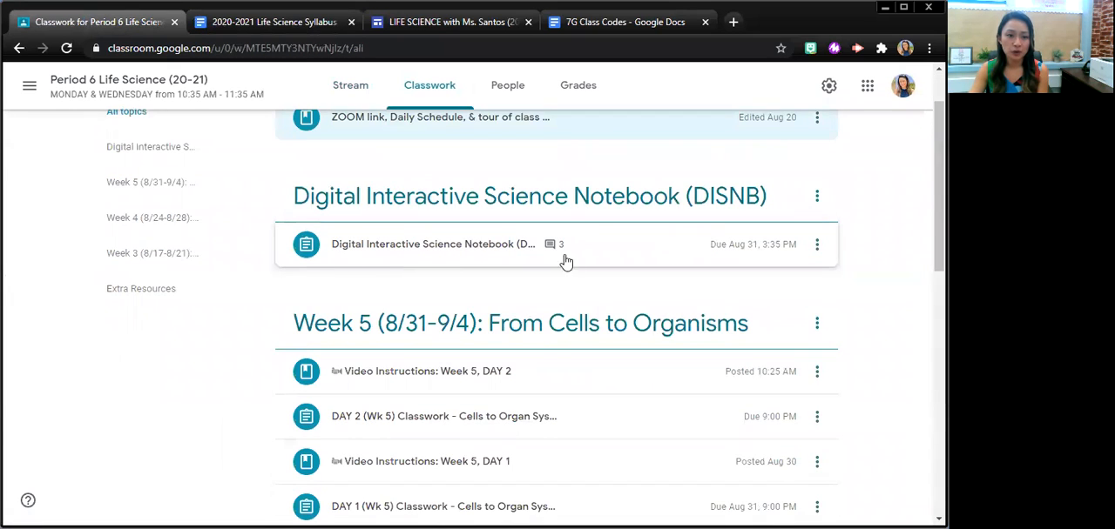
{"action": "scroll", "scroll_direction": "down", "scroll_amount": 3}
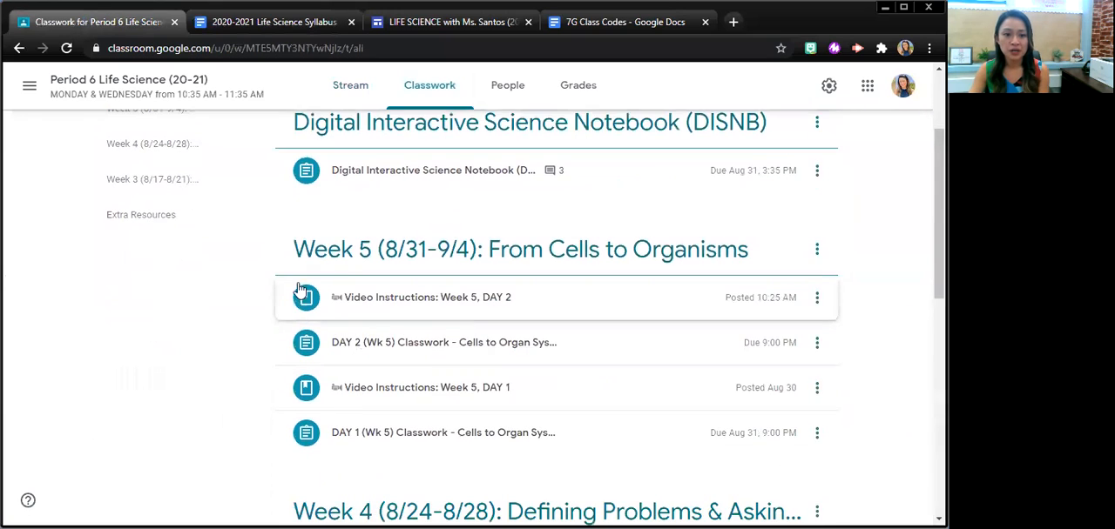
{"action": "scroll", "scroll_direction": "down", "scroll_amount": 3}
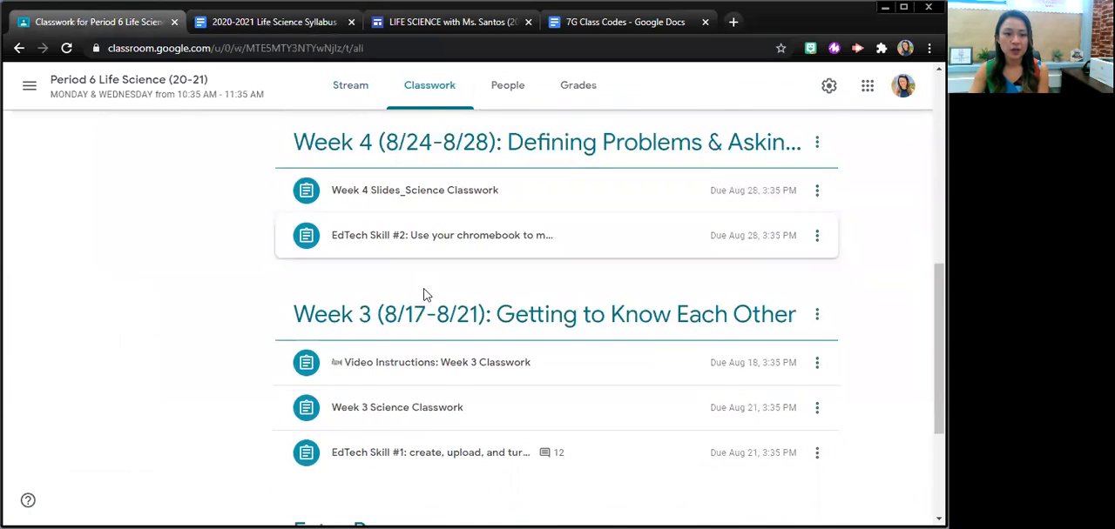
{"action": "scroll", "scroll_direction": "down", "scroll_amount": 3}
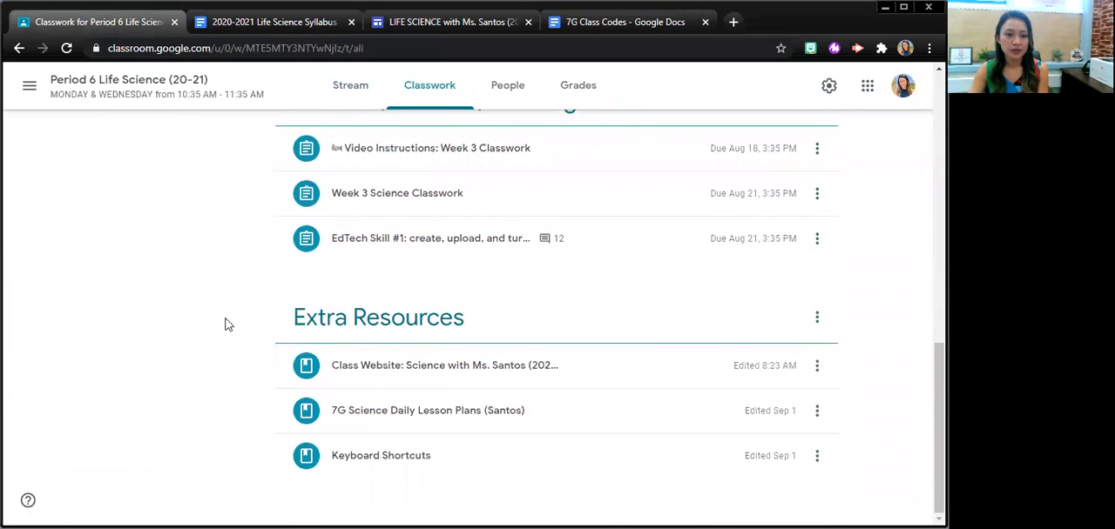
{"action": "mouse_move", "coordinate": [369, 384]}
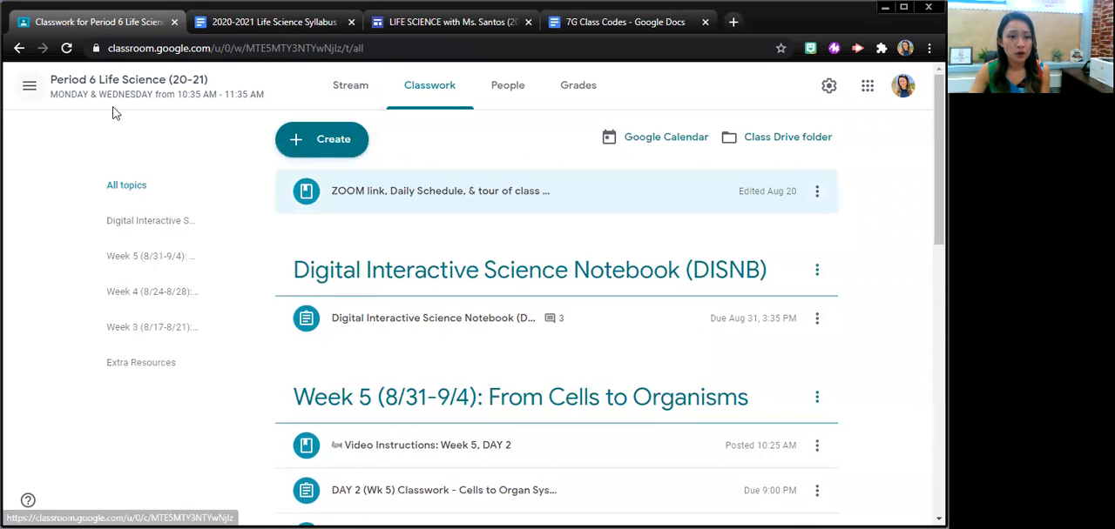
{"action": "mouse_move", "coordinate": [29, 85]}
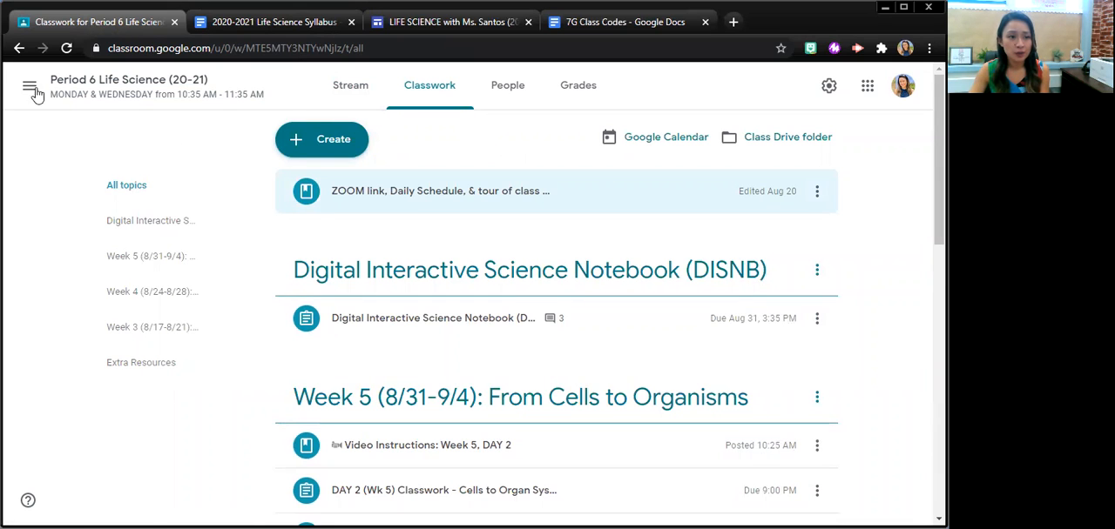
{"action": "left_click", "coordinate": [30, 85]}
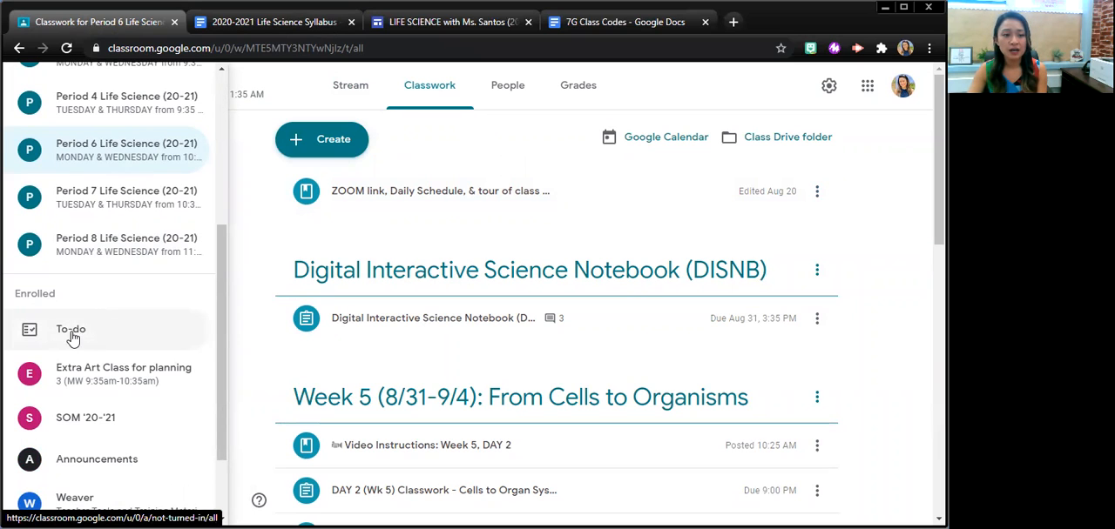
{"action": "left_click", "coordinate": [70, 330]}
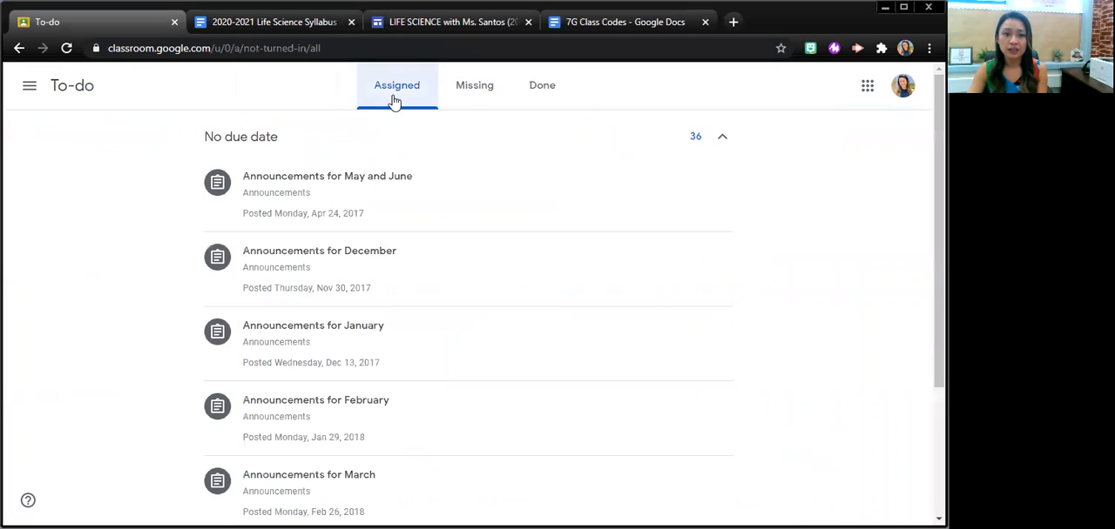
{"action": "mouse_move", "coordinate": [387, 118]}
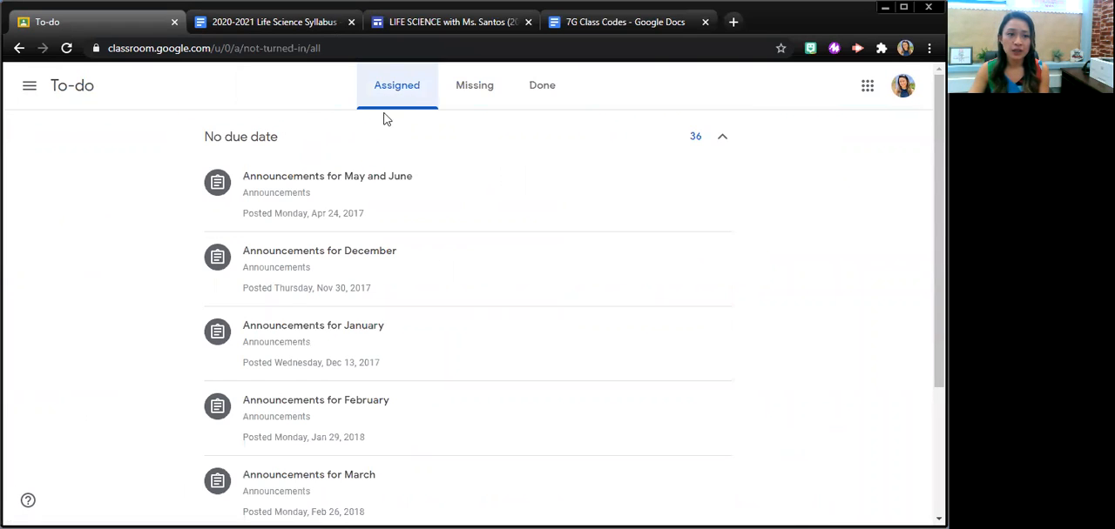
{"action": "mouse_move", "coordinate": [435, 91]}
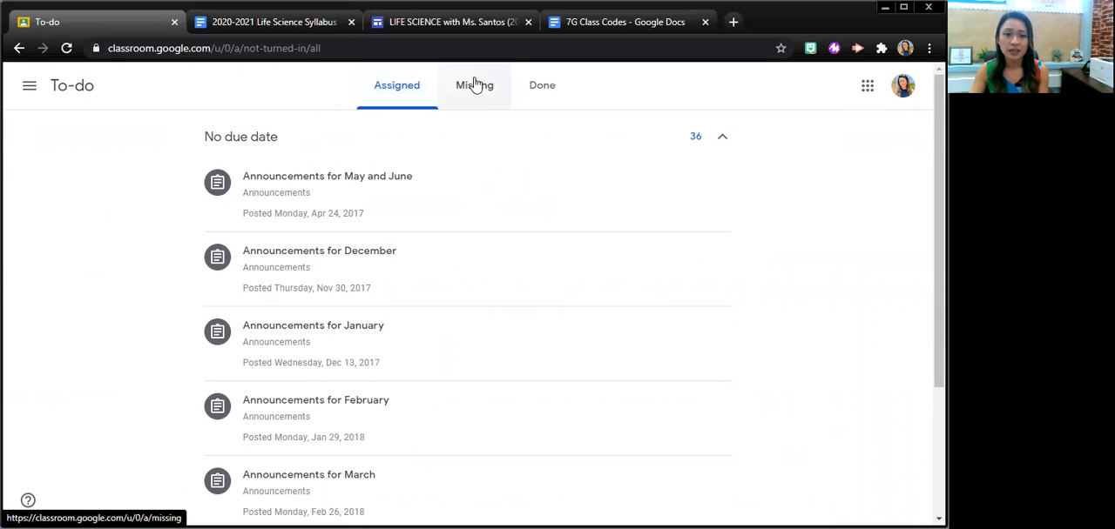
{"action": "left_click", "coordinate": [546, 84]}
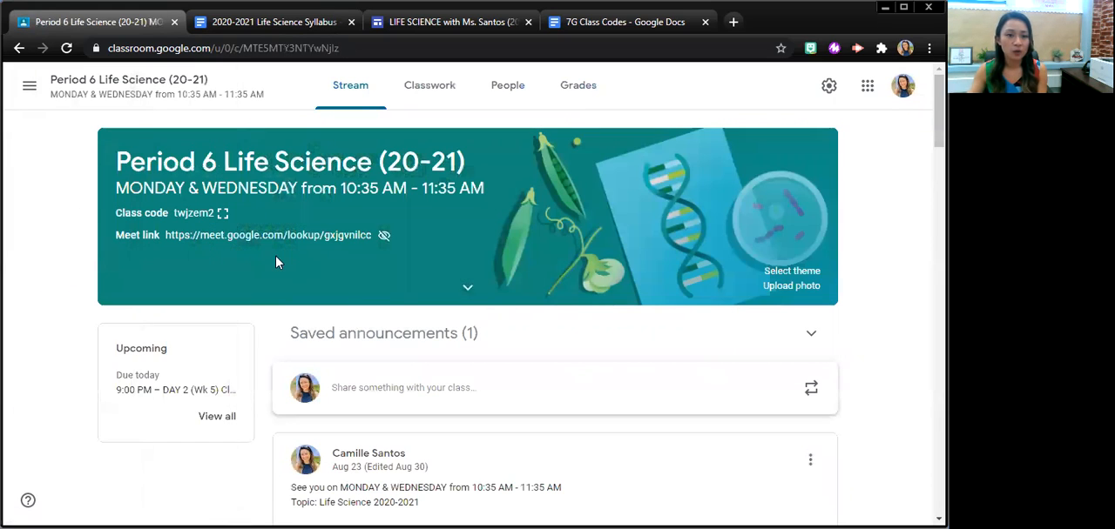
{"action": "mouse_move", "coordinate": [493, 122]}
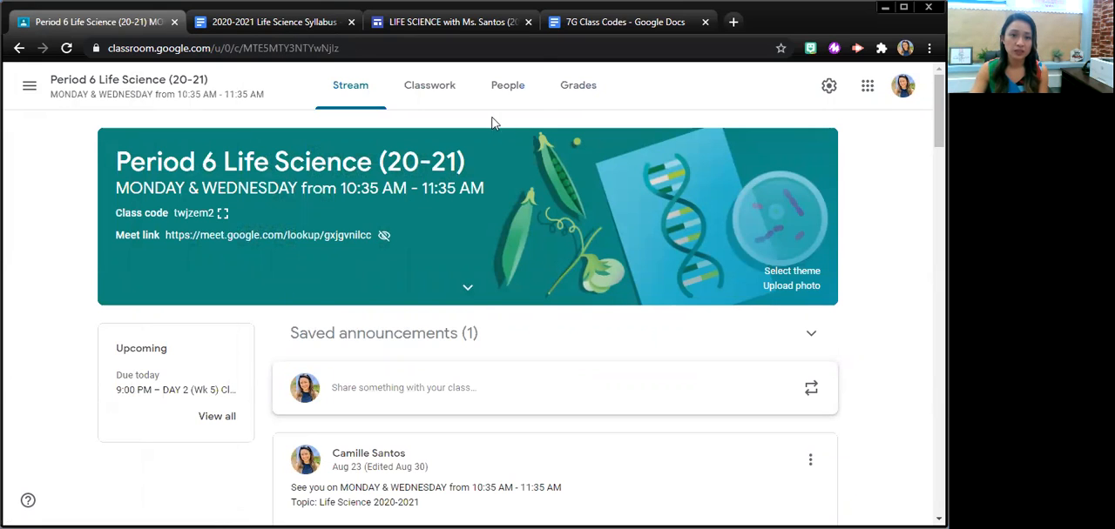
{"action": "mouse_move", "coordinate": [84, 125]}
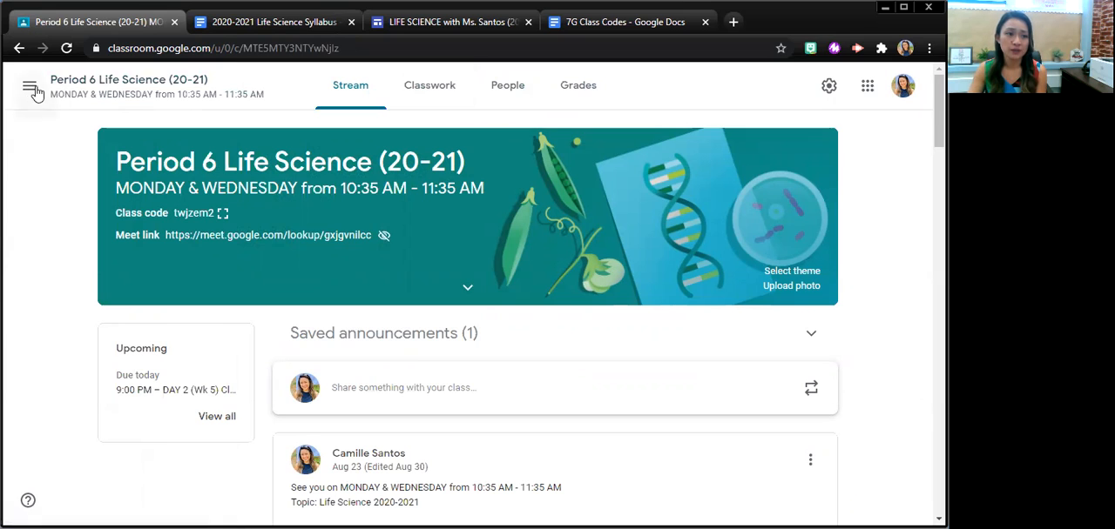
{"action": "left_click", "coordinate": [32, 86]}
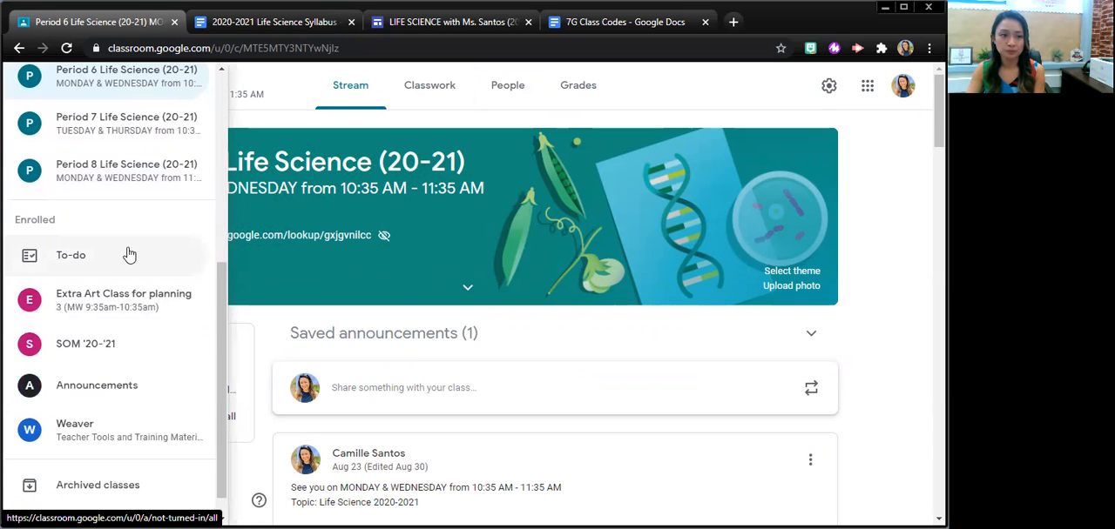
{"action": "left_click", "coordinate": [28, 85]}
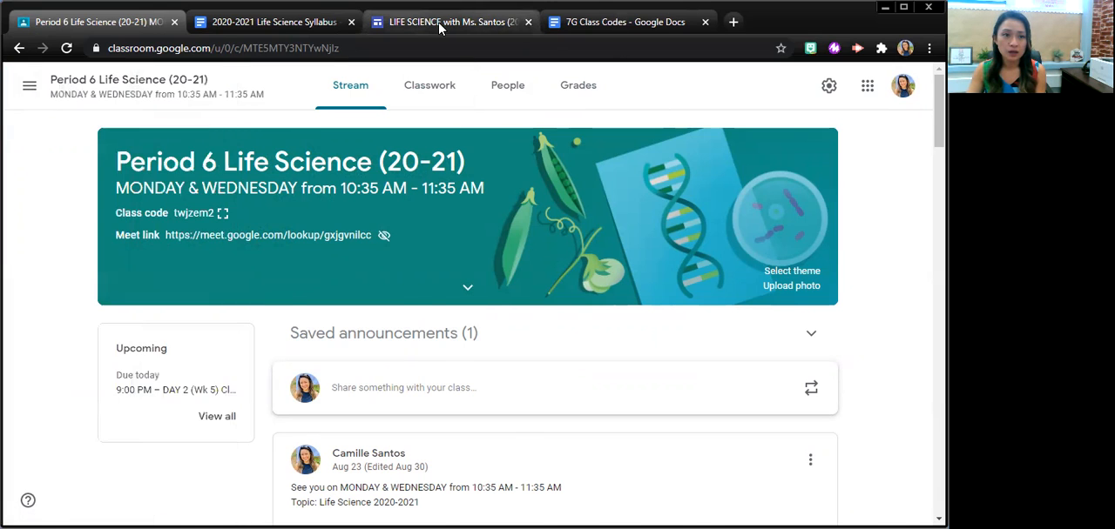
Switch to the Life Science site, scroll its home page, and expand the Home navigation dropdown.
{"action": "left_click", "coordinate": [449, 21]}
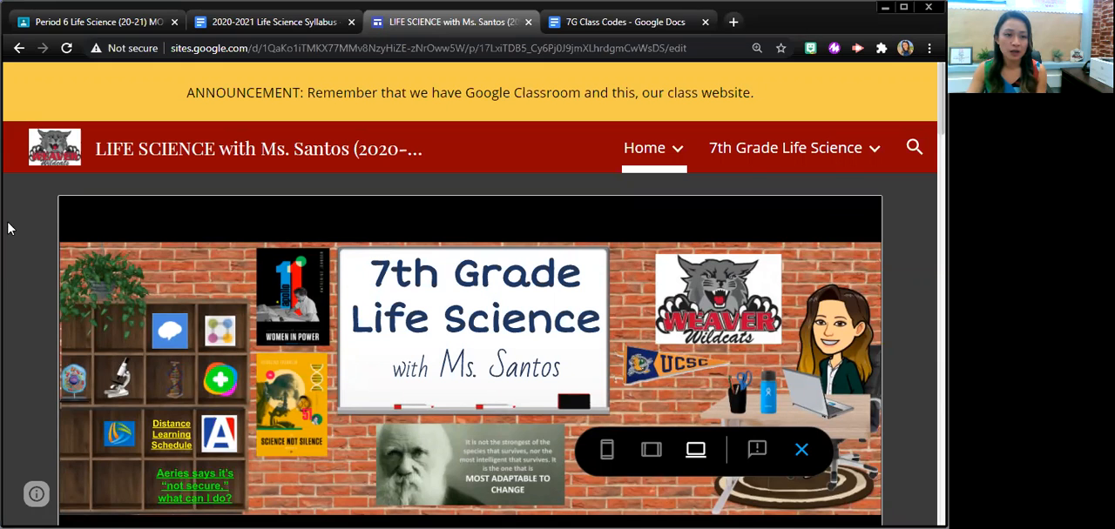
{"action": "scroll", "scroll_direction": "down", "scroll_amount": 3}
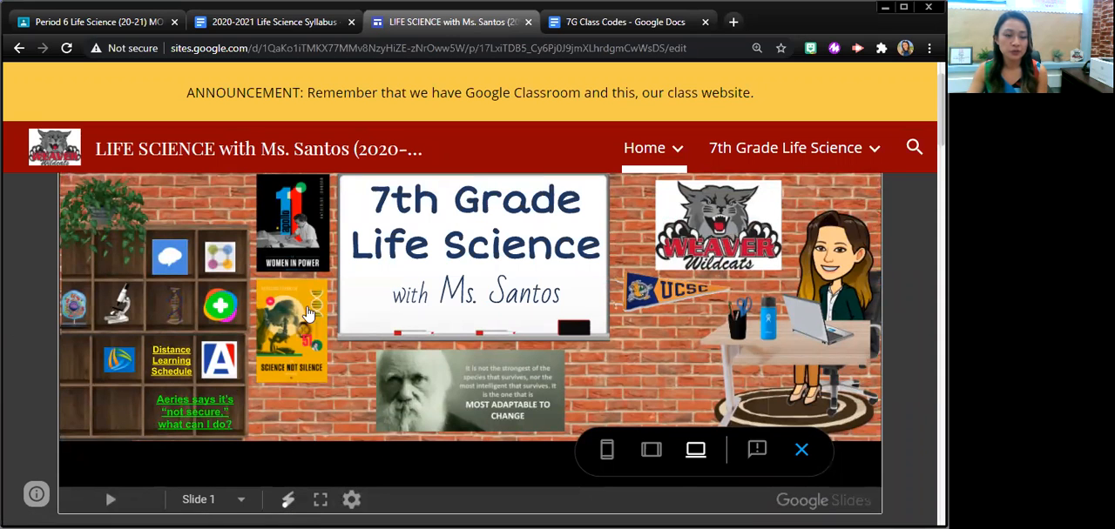
{"action": "scroll", "scroll_direction": "down", "scroll_amount": 3}
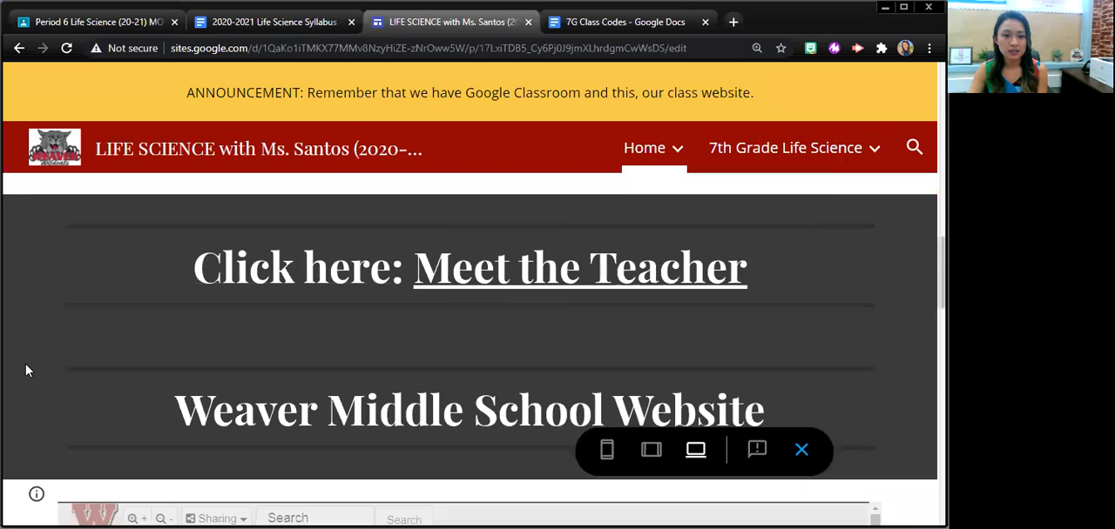
{"action": "scroll", "scroll_direction": "down", "scroll_amount": 3}
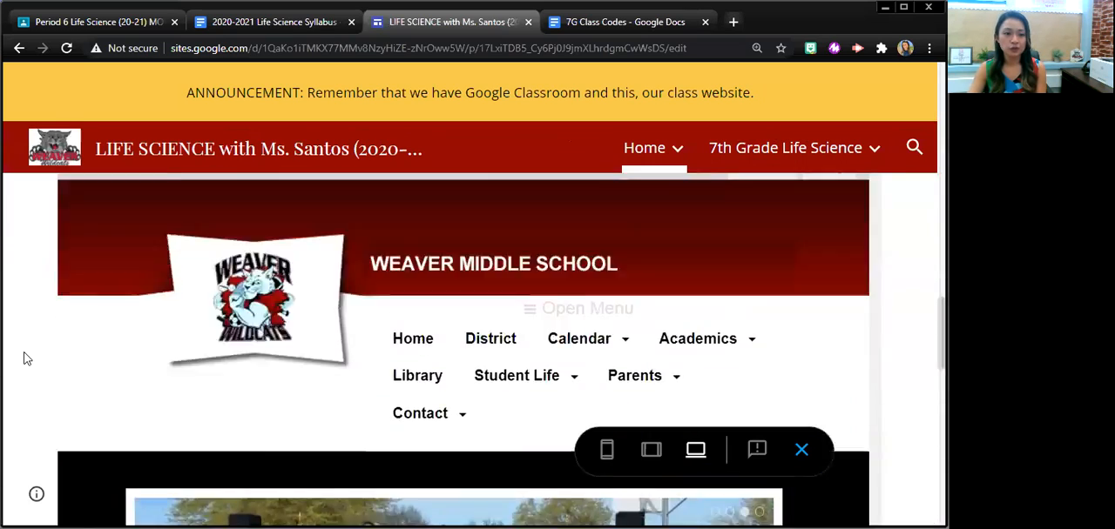
{"action": "left_click", "coordinate": [784, 146]}
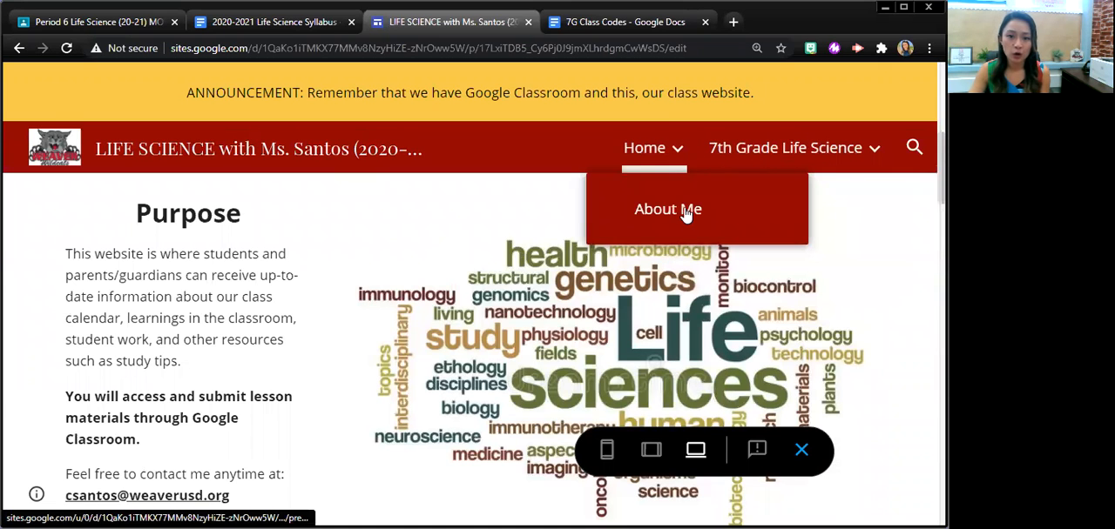
Open the About Me page and highlight its About Me and Previous Teaching paragraphs.
{"action": "left_click", "coordinate": [668, 209]}
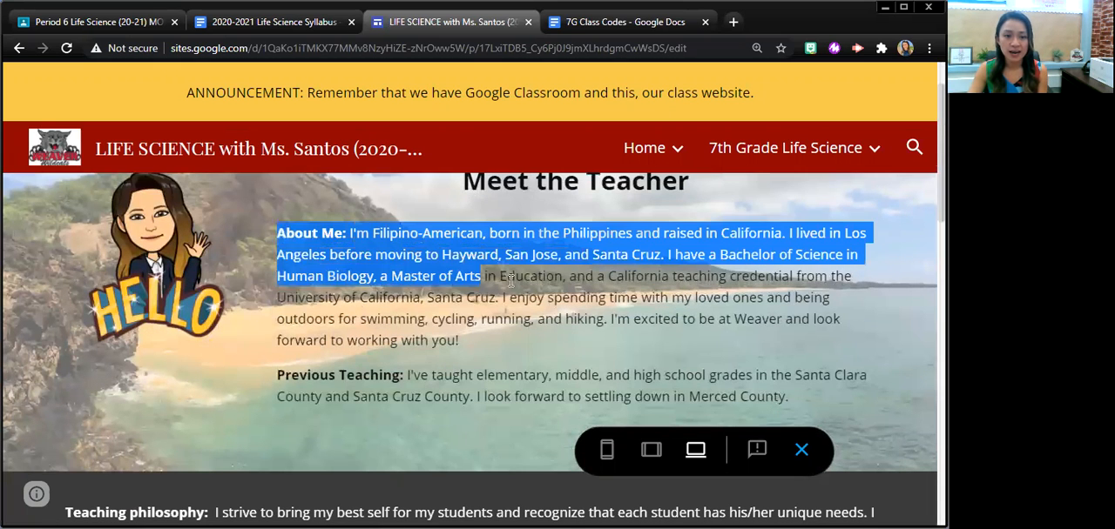
{"action": "left_click_drag", "start_coordinate": [662, 375], "coordinate": [787, 397]}
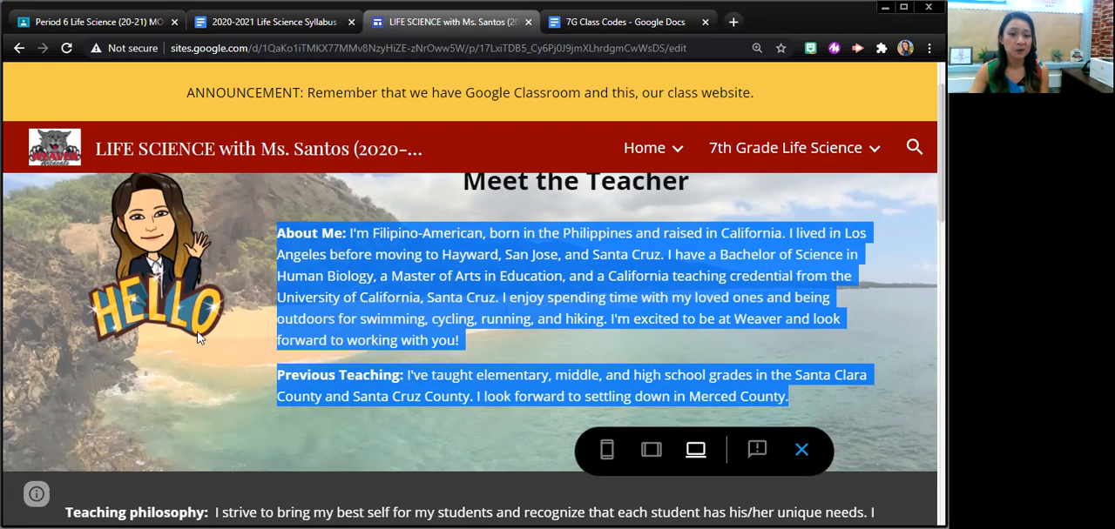
{"action": "mouse_move", "coordinate": [209, 354]}
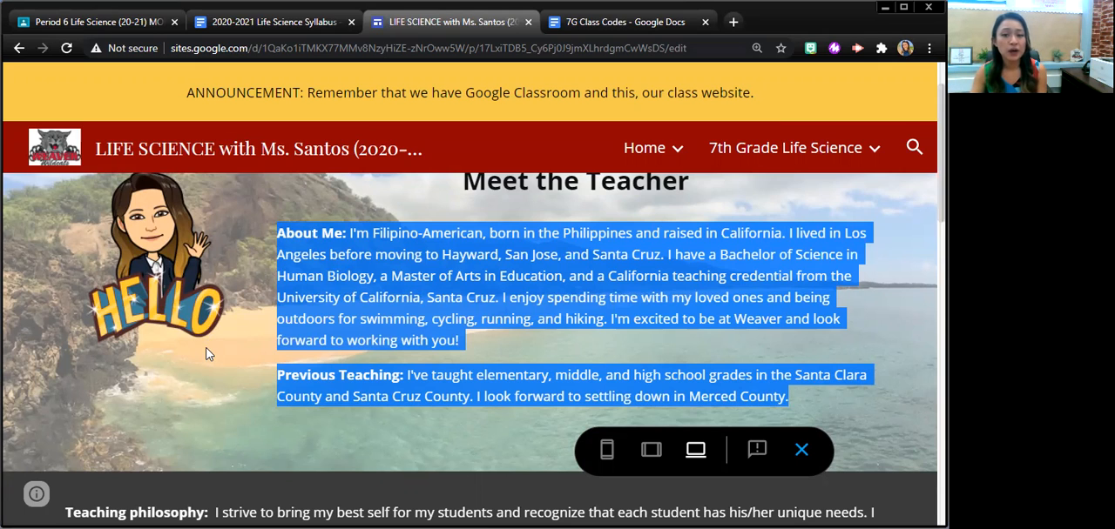
{"action": "mouse_move", "coordinate": [878, 216]}
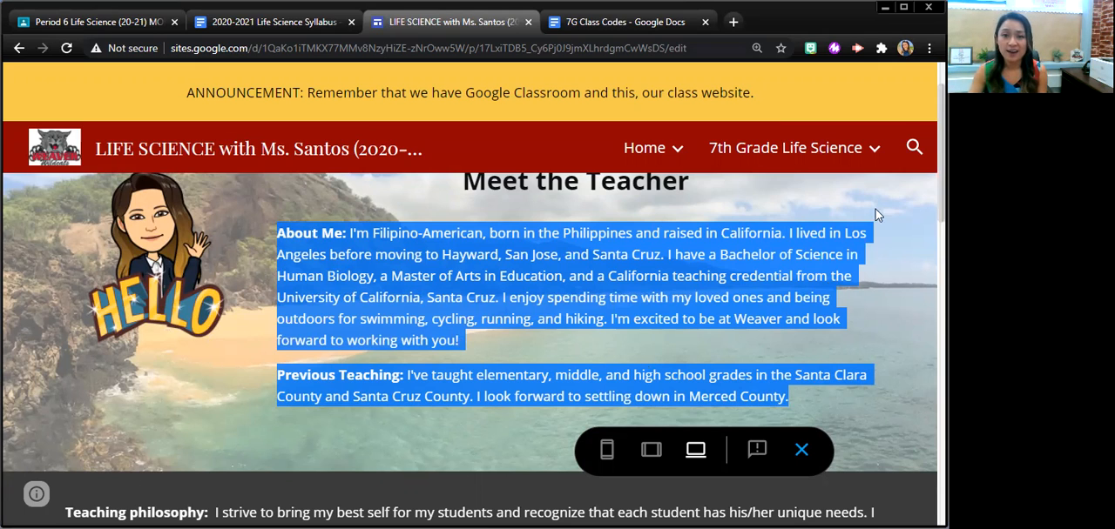
Highlight the whole Teaching philosophy paragraph, then return to the syllabus document.
{"action": "scroll", "scroll_direction": "down", "scroll_amount": 3}
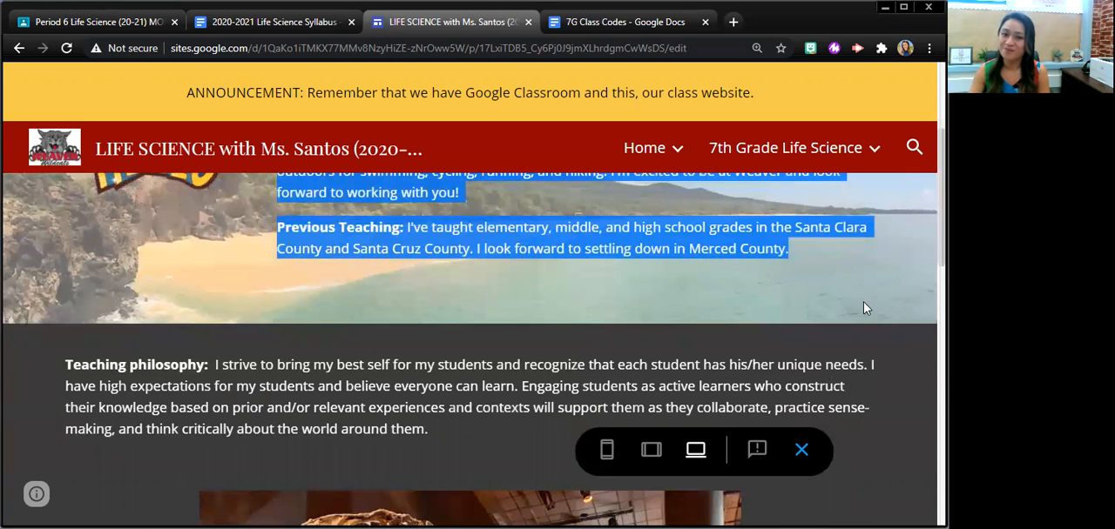
{"action": "scroll", "scroll_direction": "down", "scroll_amount": 3}
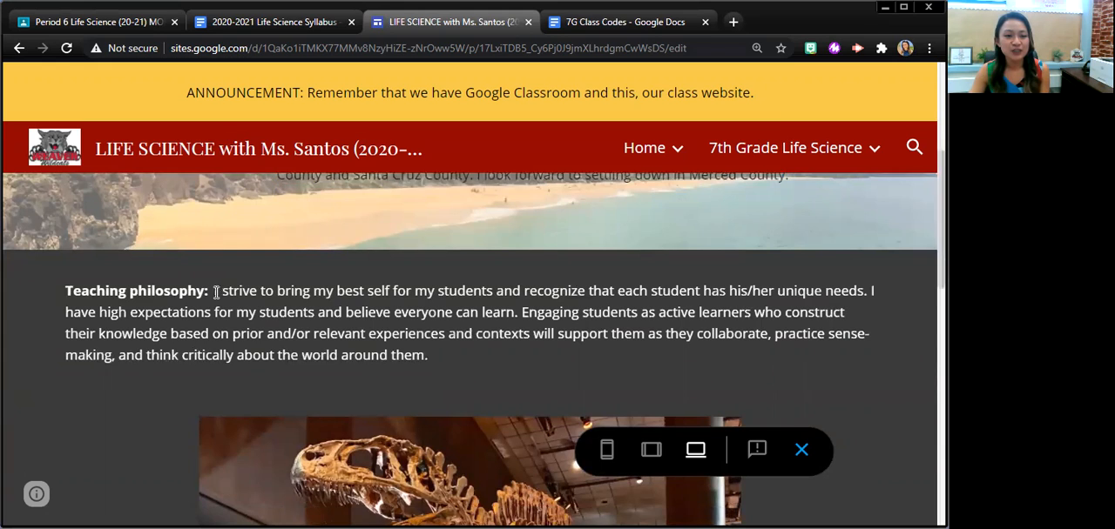
{"action": "left_click_drag", "start_coordinate": [214, 289], "coordinate": [346, 289]}
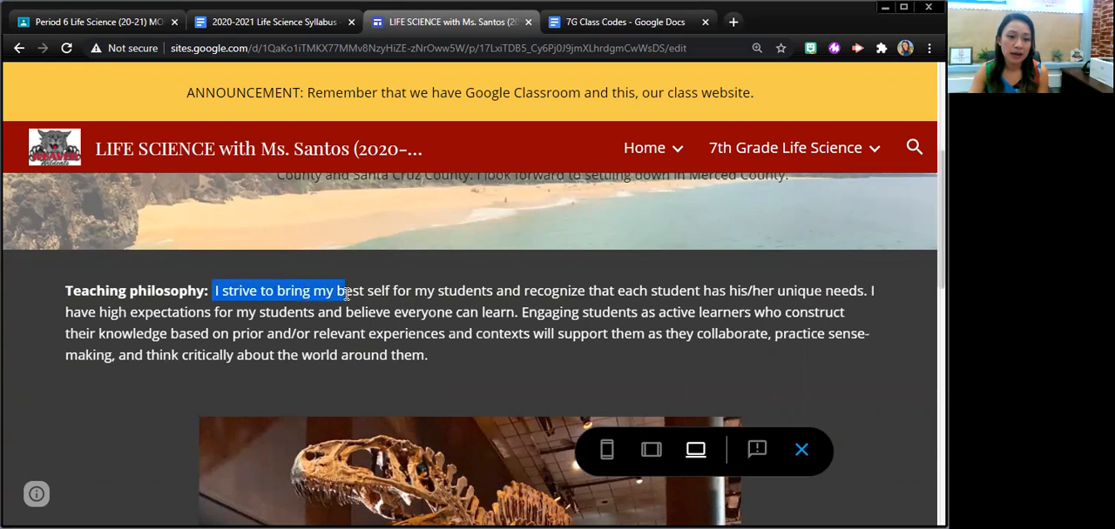
{"action": "left_click_drag", "start_coordinate": [345, 290], "coordinate": [560, 312]}
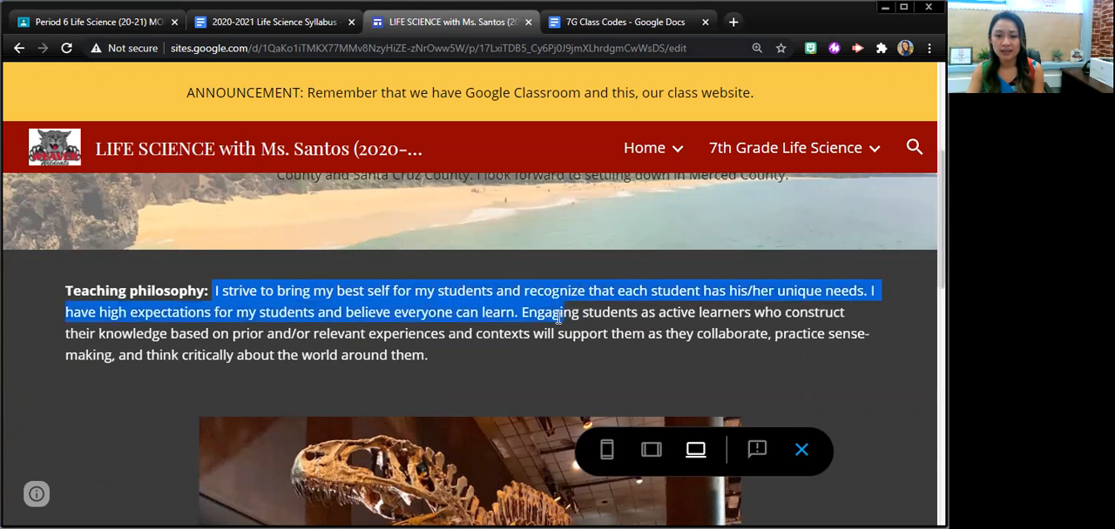
{"action": "left_click_drag", "start_coordinate": [557, 311], "coordinate": [426, 355]}
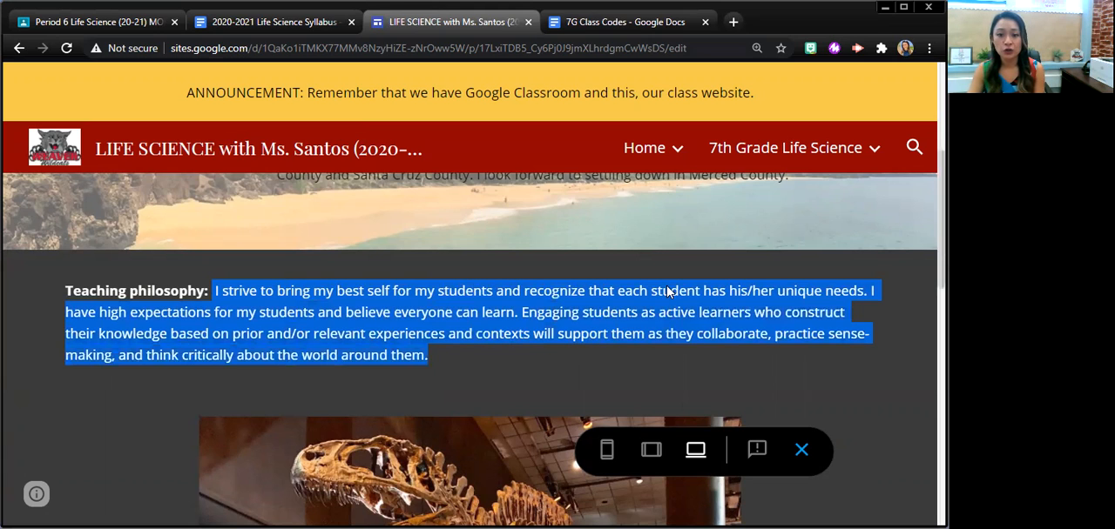
{"action": "mouse_move", "coordinate": [829, 280]}
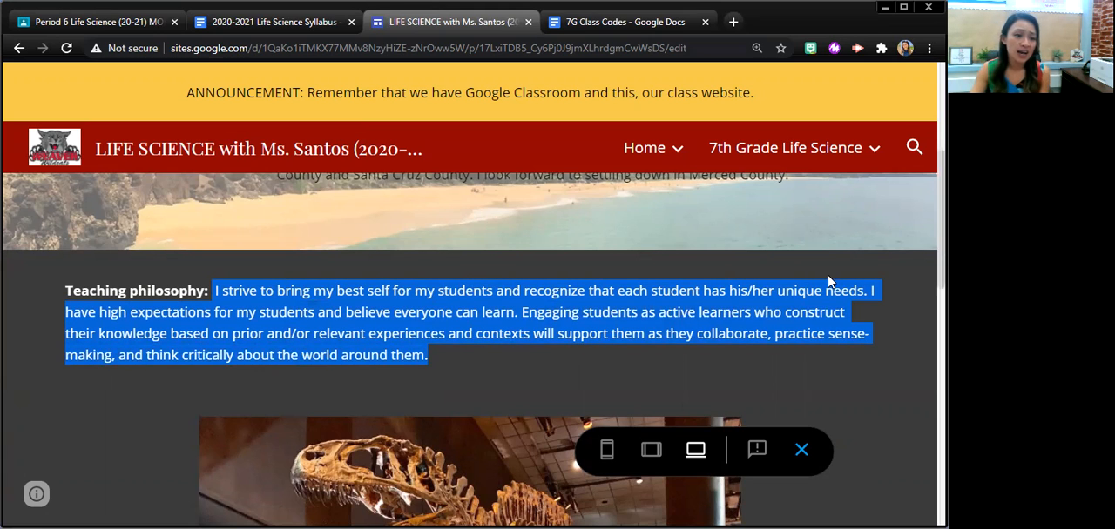
{"action": "mouse_move", "coordinate": [453, 379]}
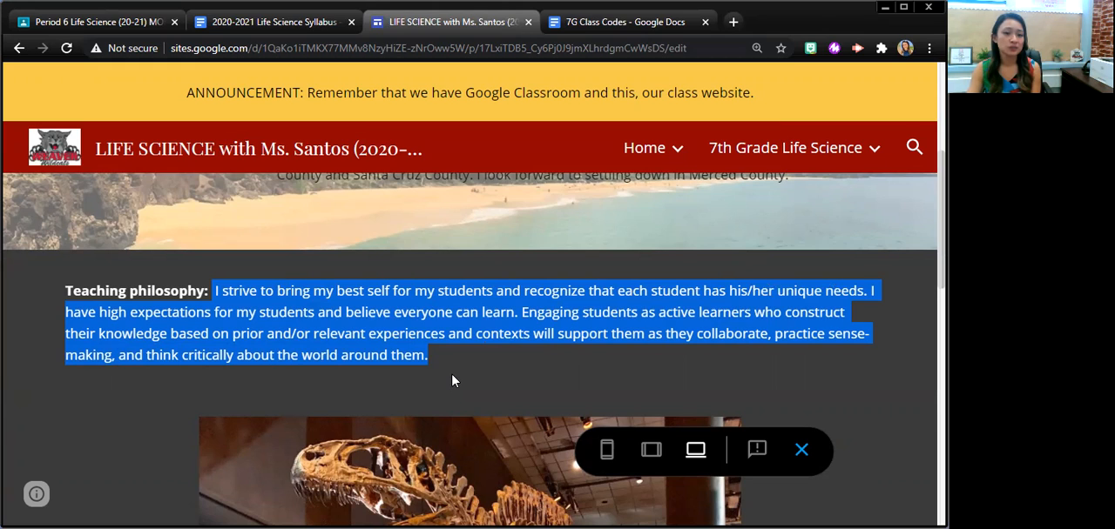
{"action": "mouse_move", "coordinate": [461, 383]}
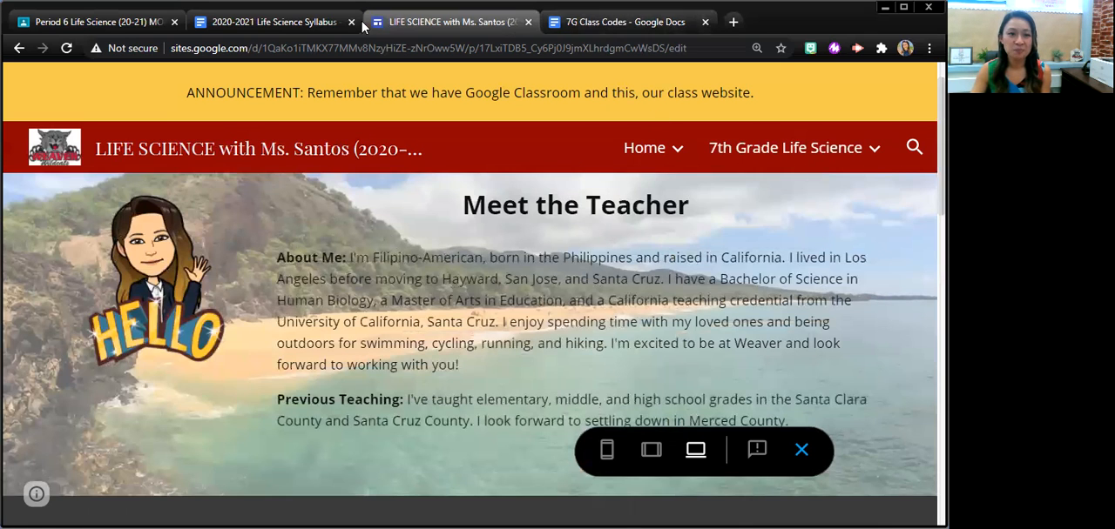
{"action": "left_click", "coordinate": [274, 21]}
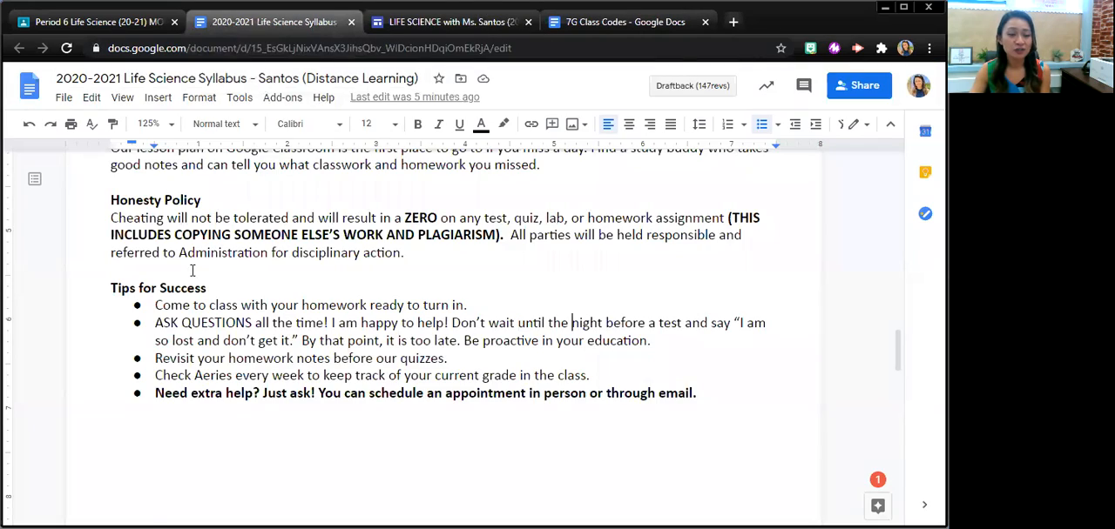